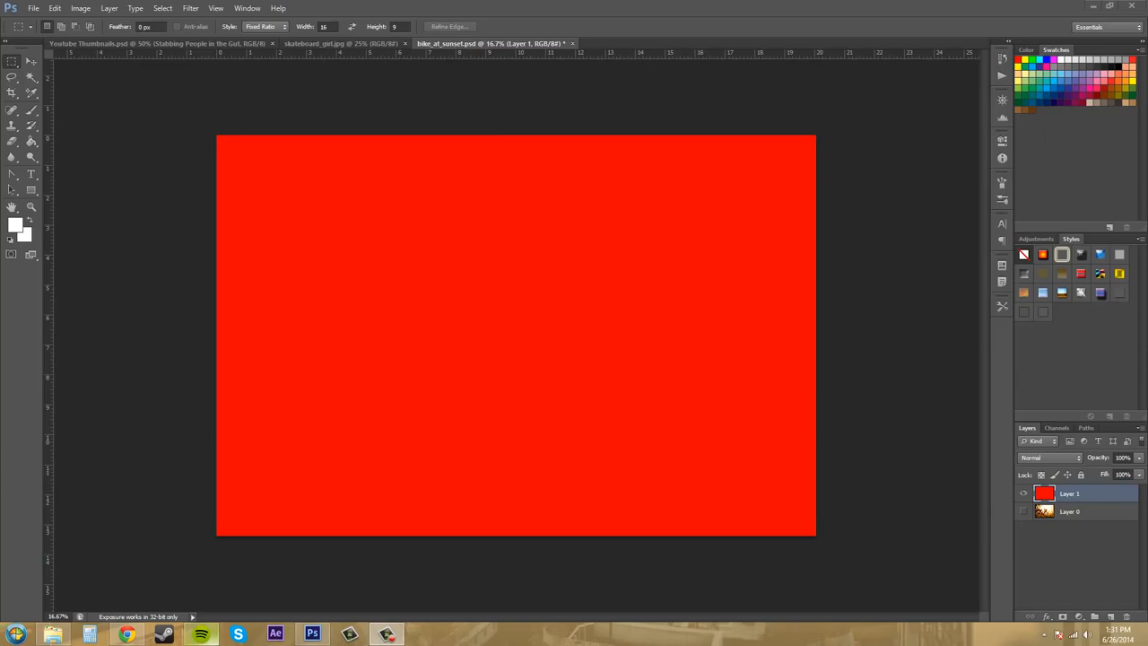
mouse_move(600, 19)
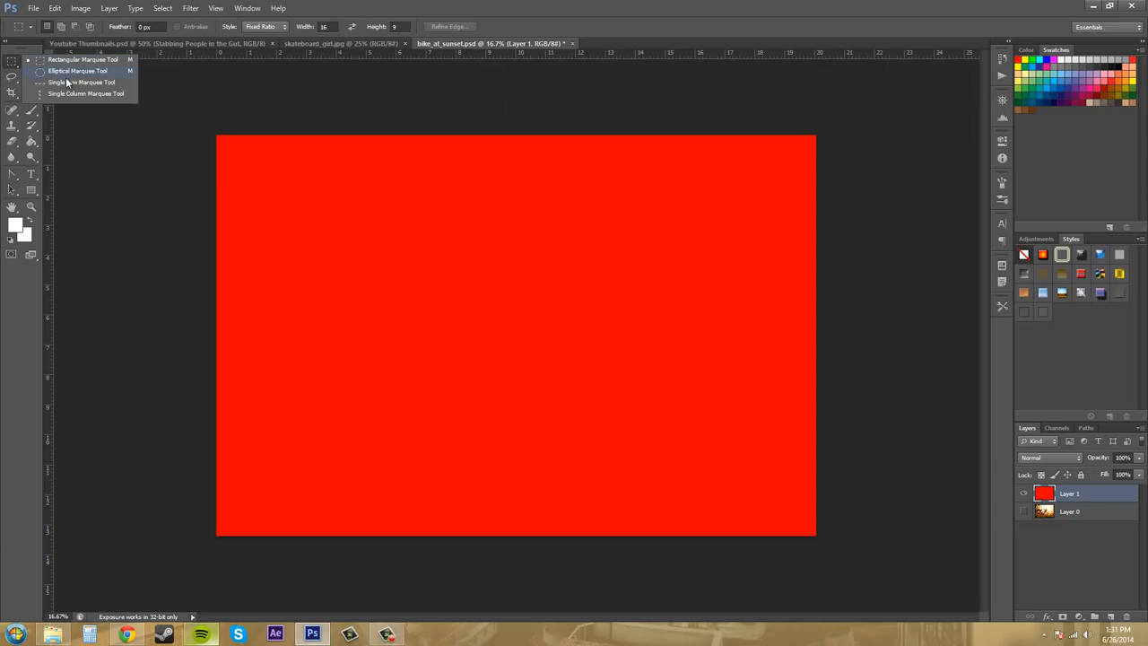
mouse_move(81, 65)
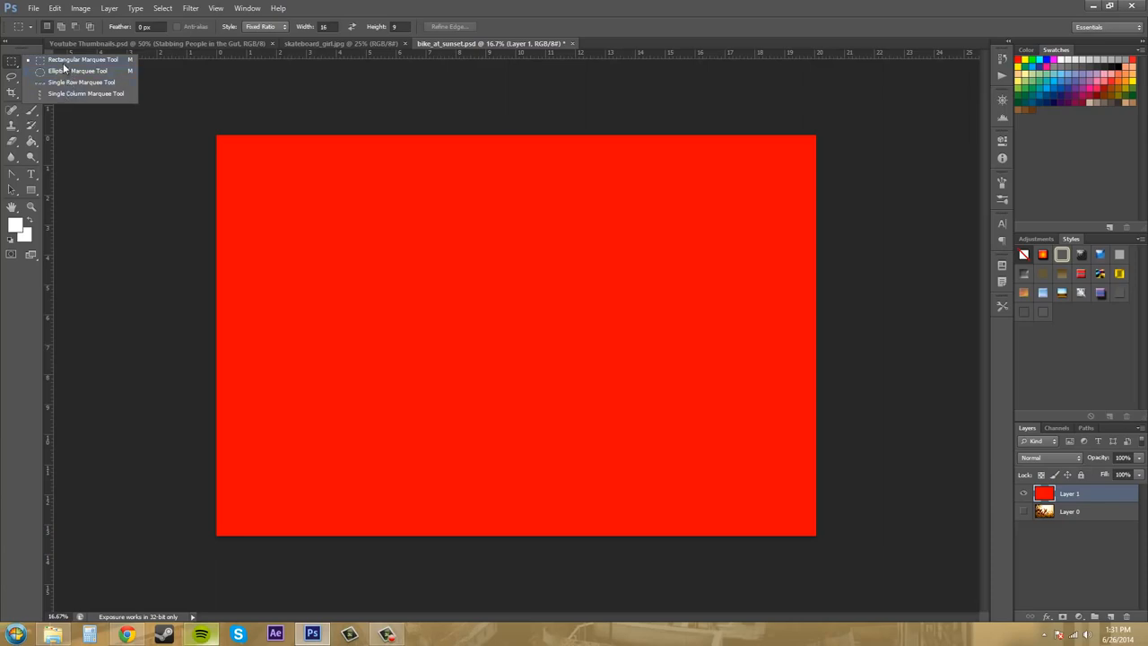
mouse_move(67, 66)
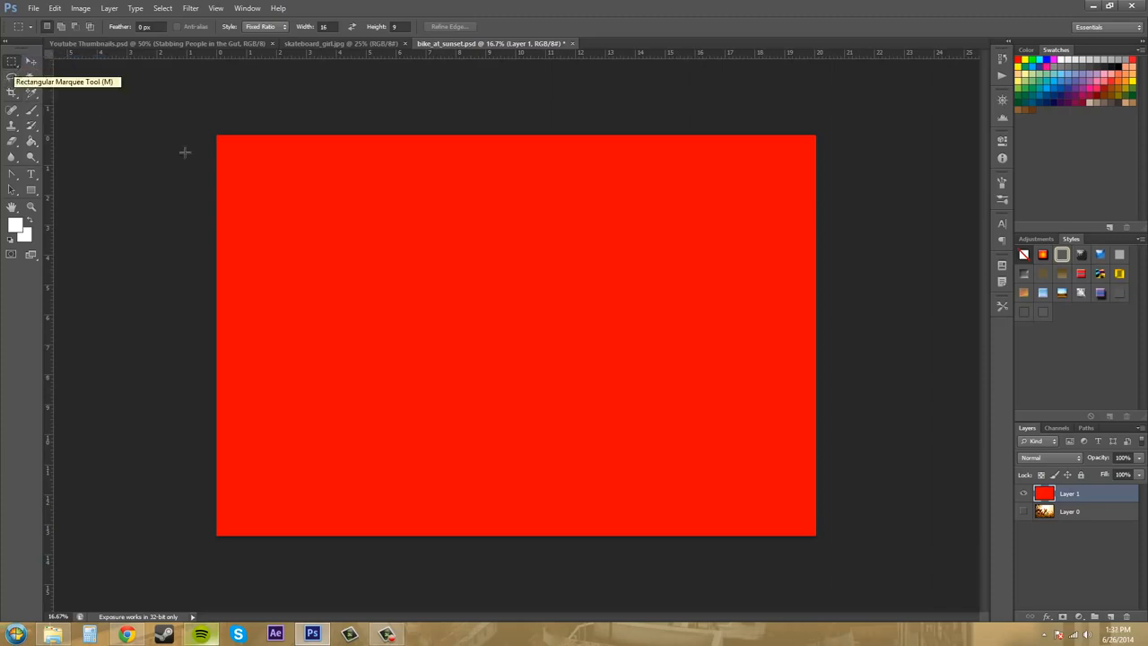
mouse_move(366, 219)
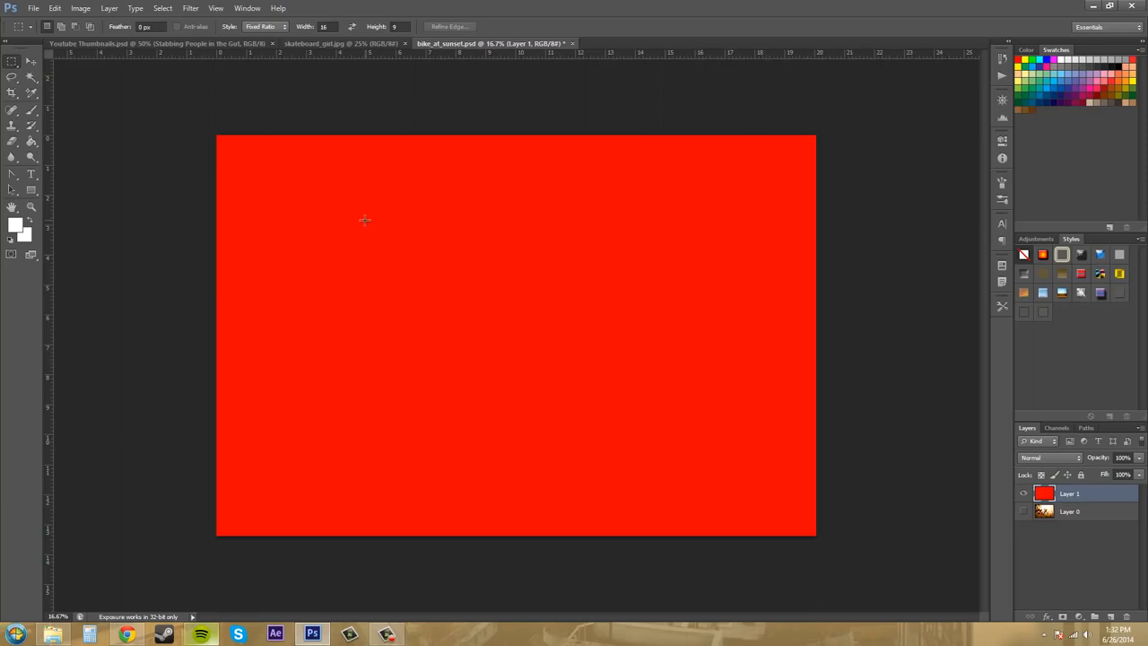
mouse_move(357, 216)
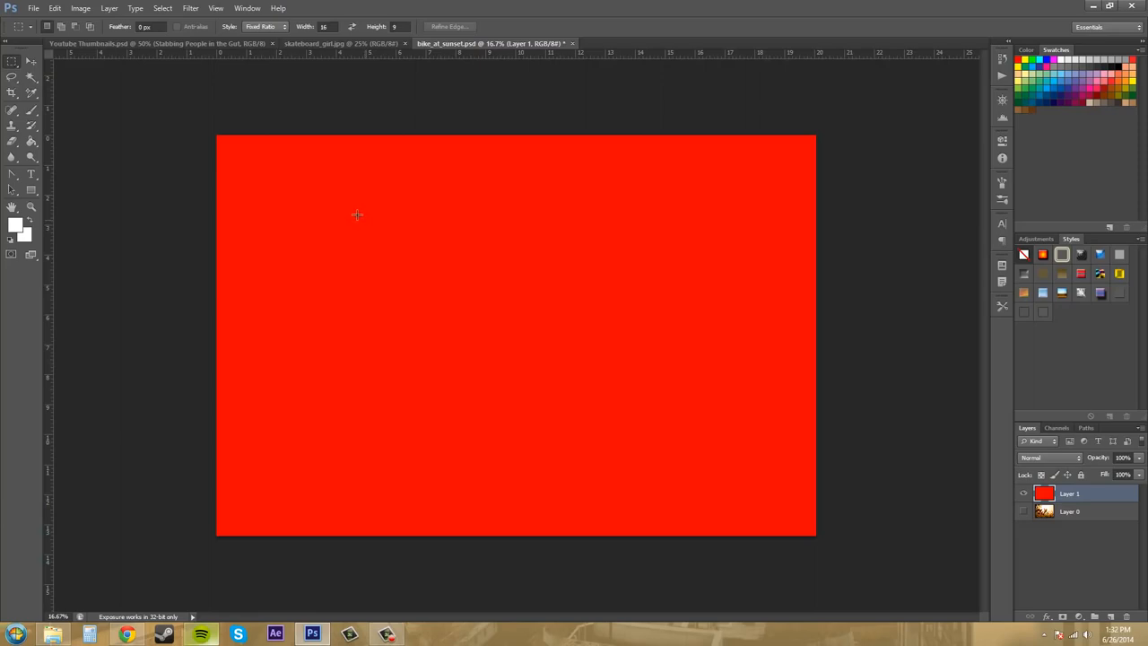
mouse_move(119, 291)
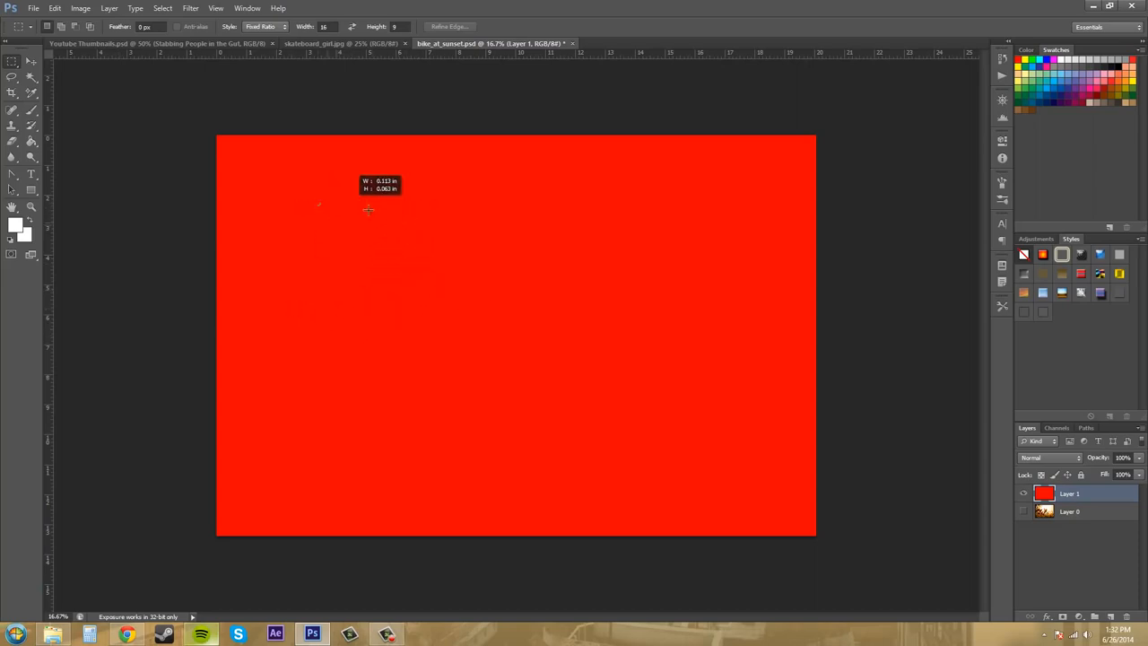
Draw a trial rectangle, then a large Shift-constrained square selection in the upper-left of the red layer.
drag(315, 208, 474, 289)
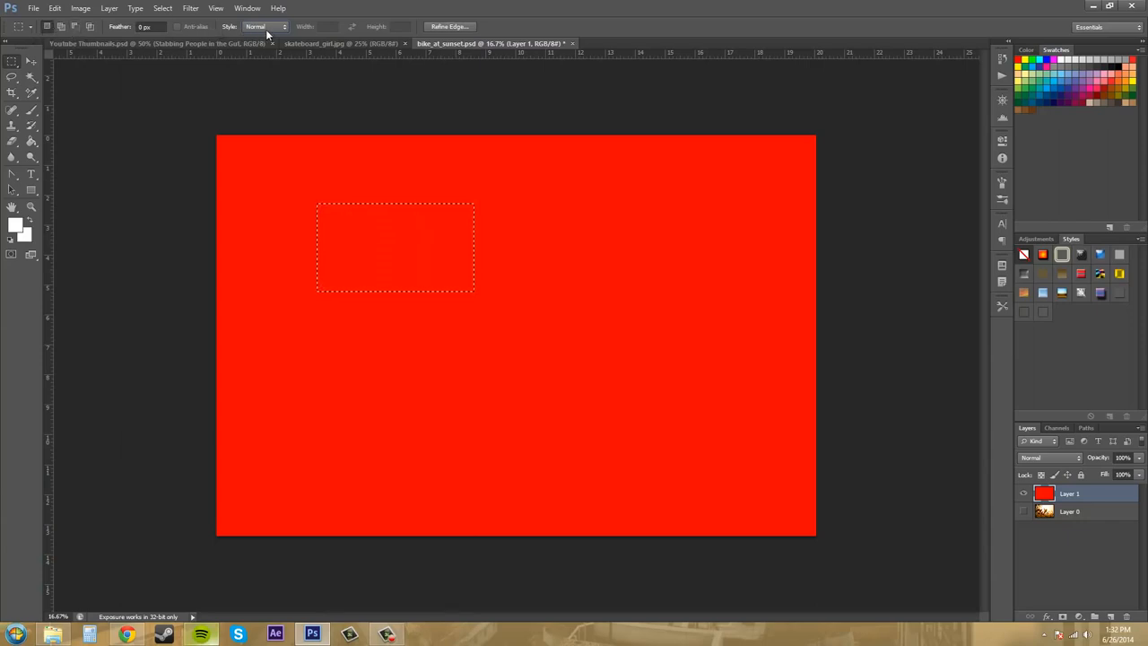
mouse_move(449, 148)
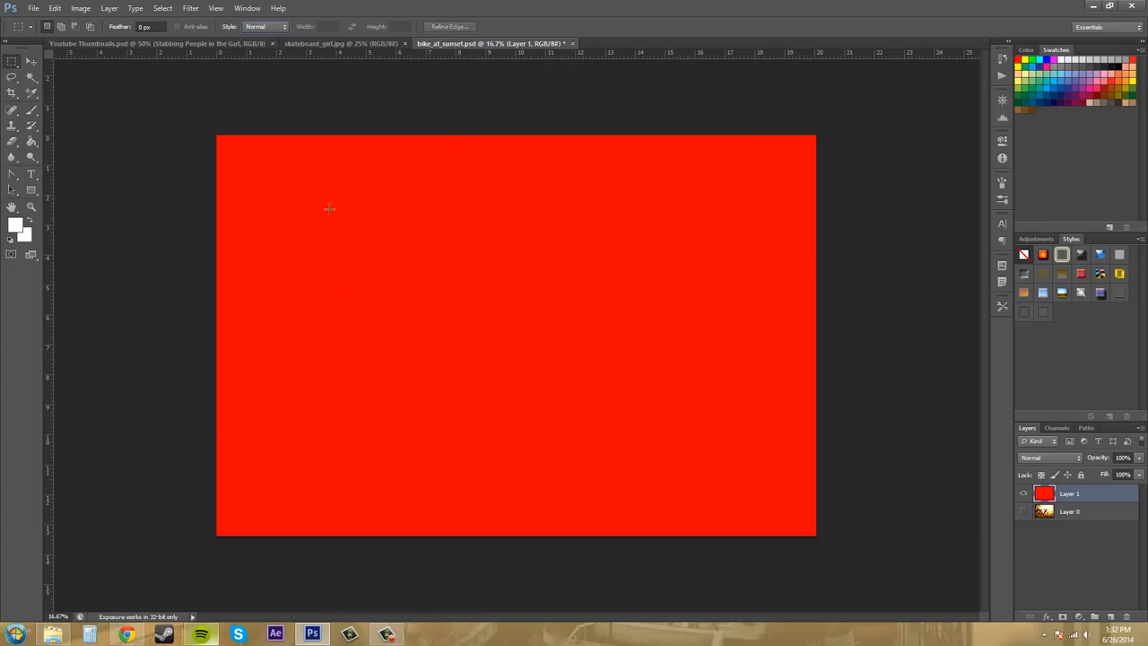
mouse_move(266, 143)
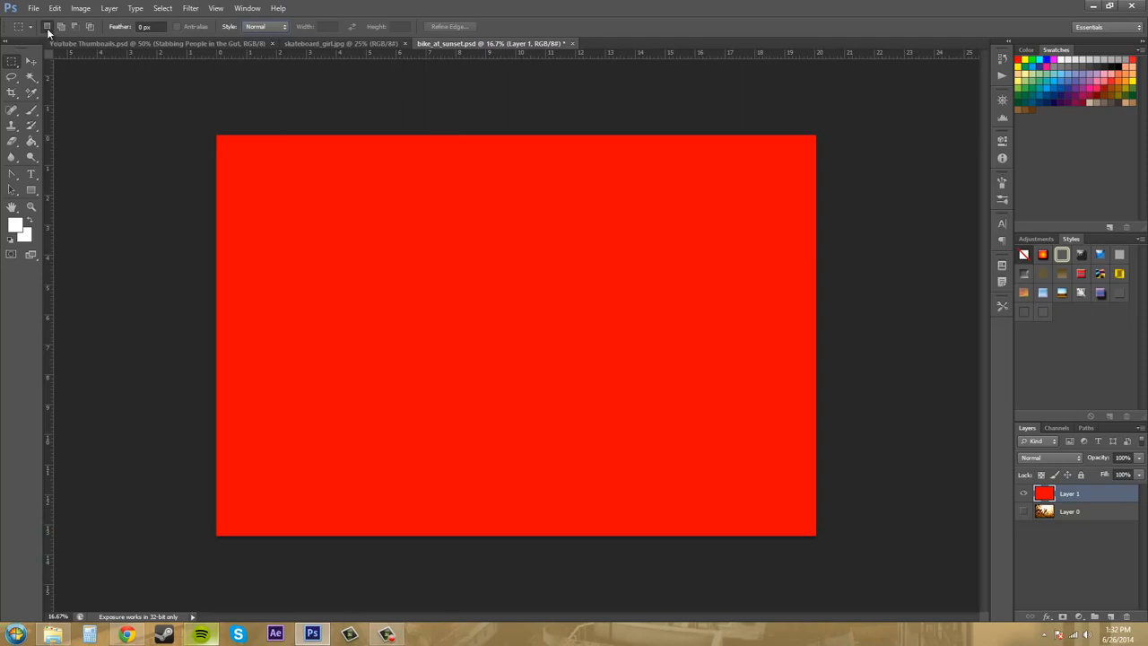
mouse_move(366, 212)
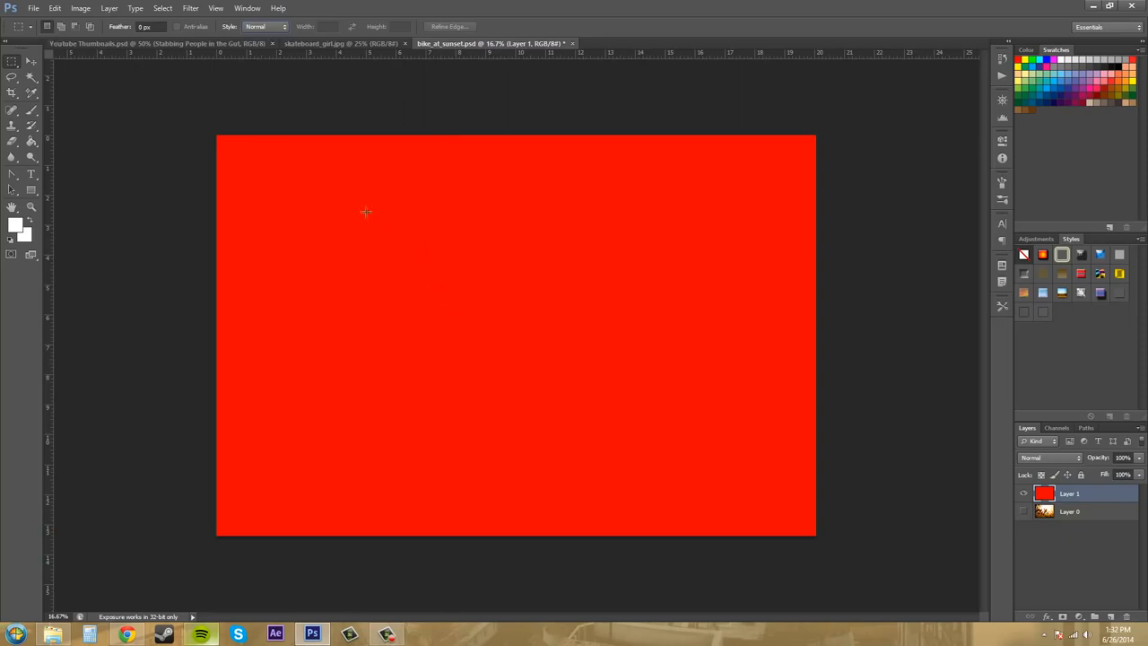
drag(350, 194, 542, 255)
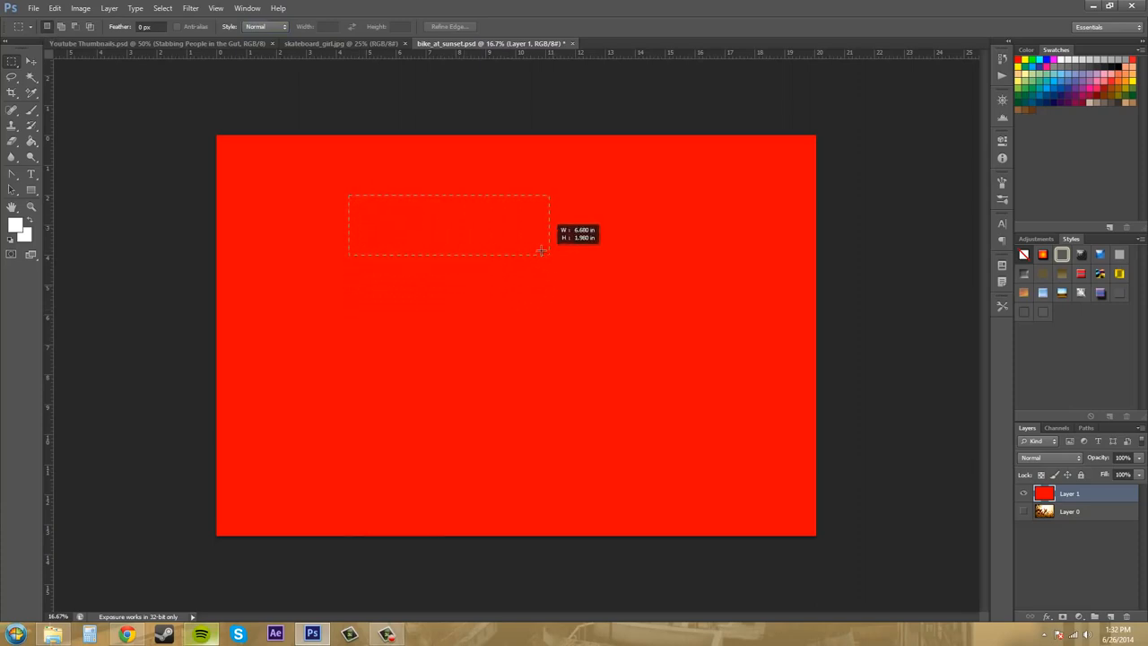
drag(548, 255, 531, 332)
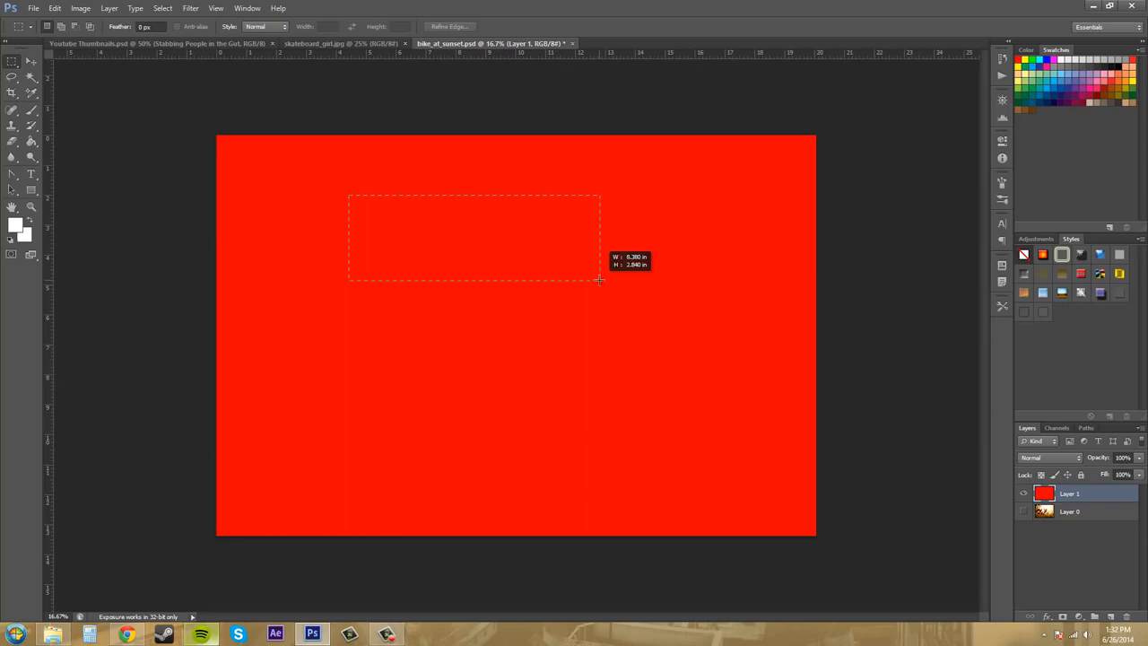
drag(599, 280, 465, 302)
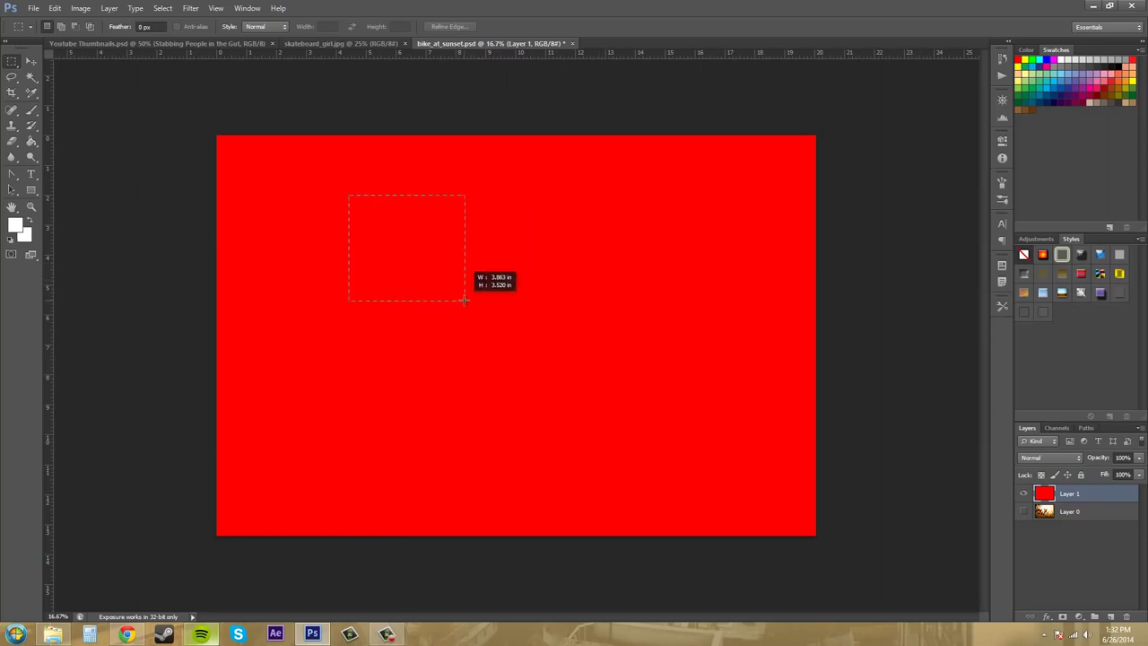
drag(464, 302, 459, 288)
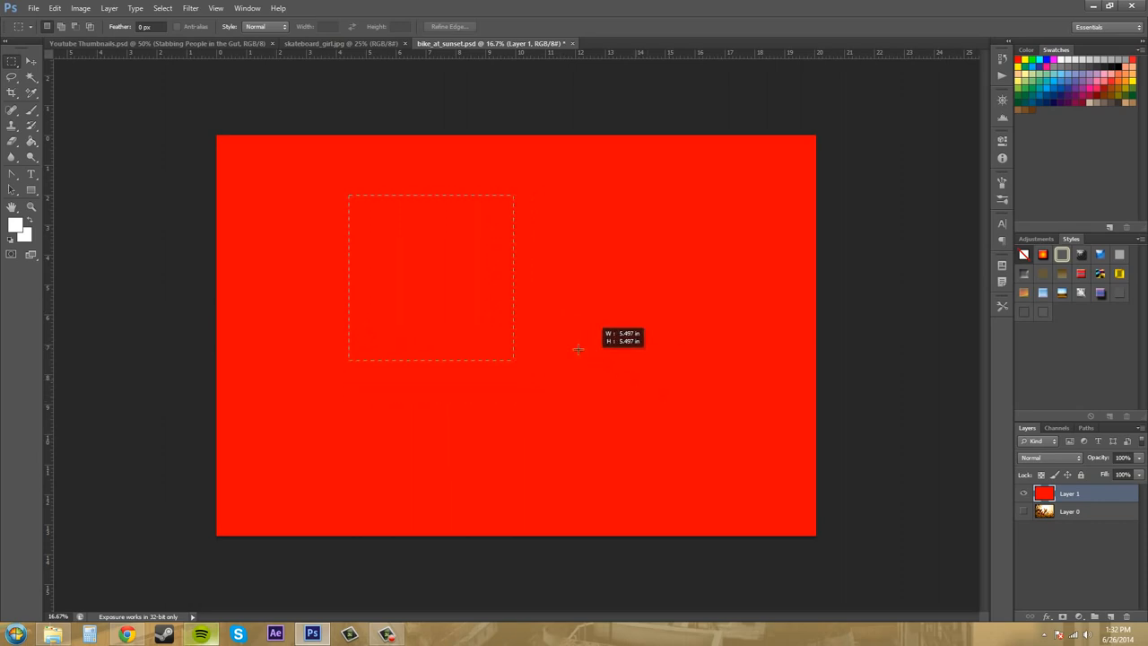
drag(578, 350, 644, 385)
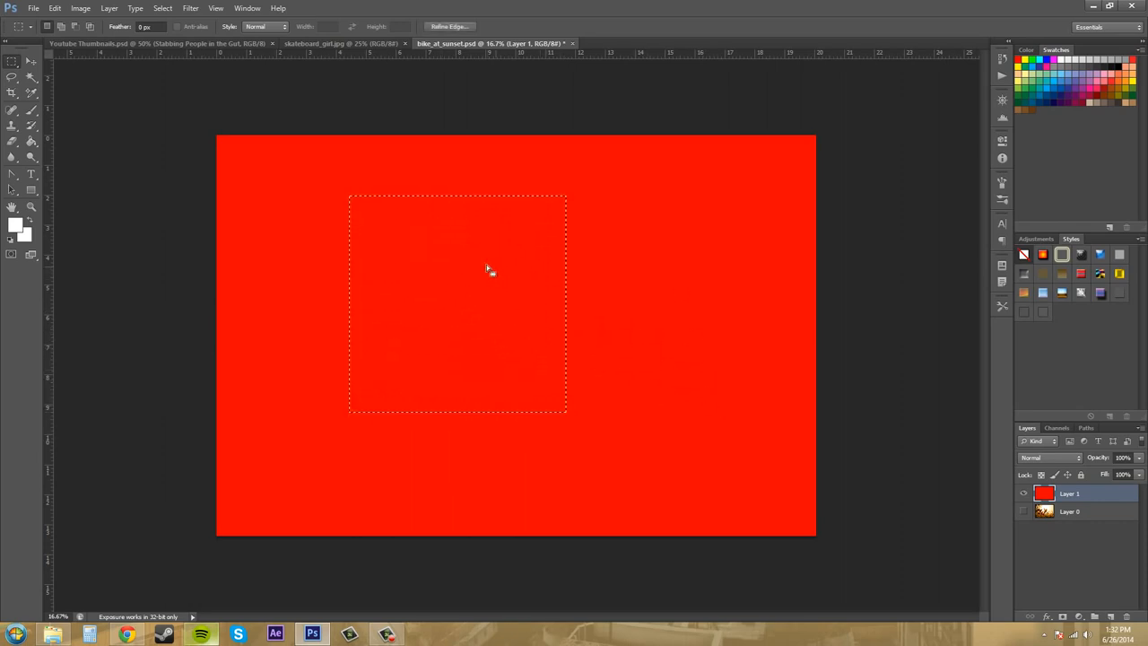
mouse_move(373, 213)
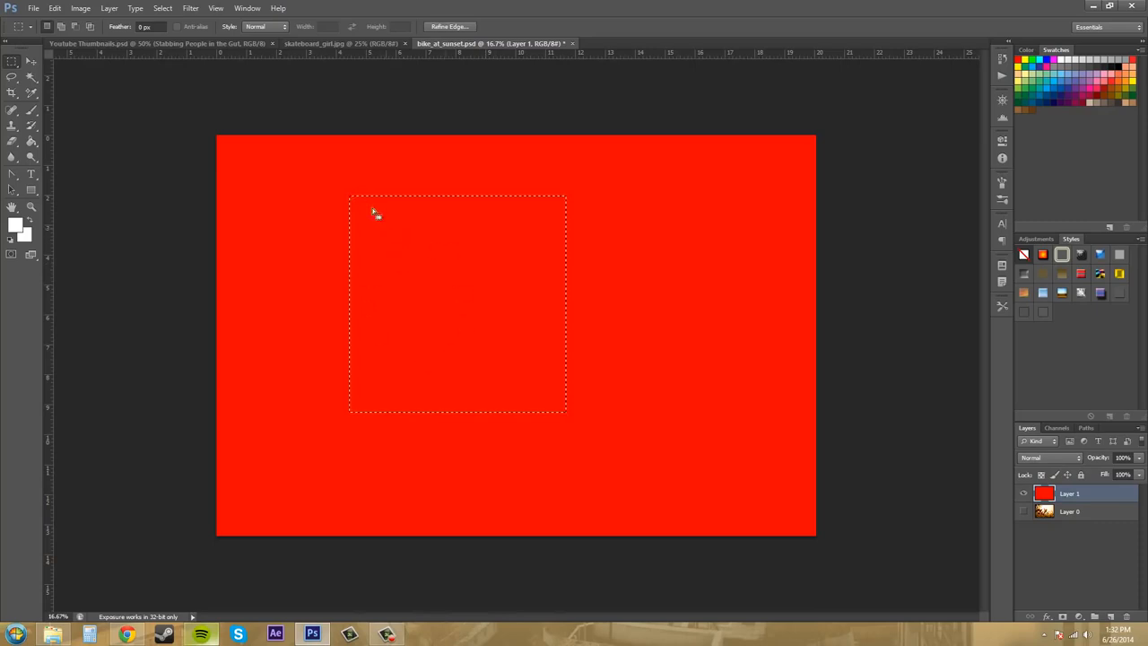
mouse_move(36, 70)
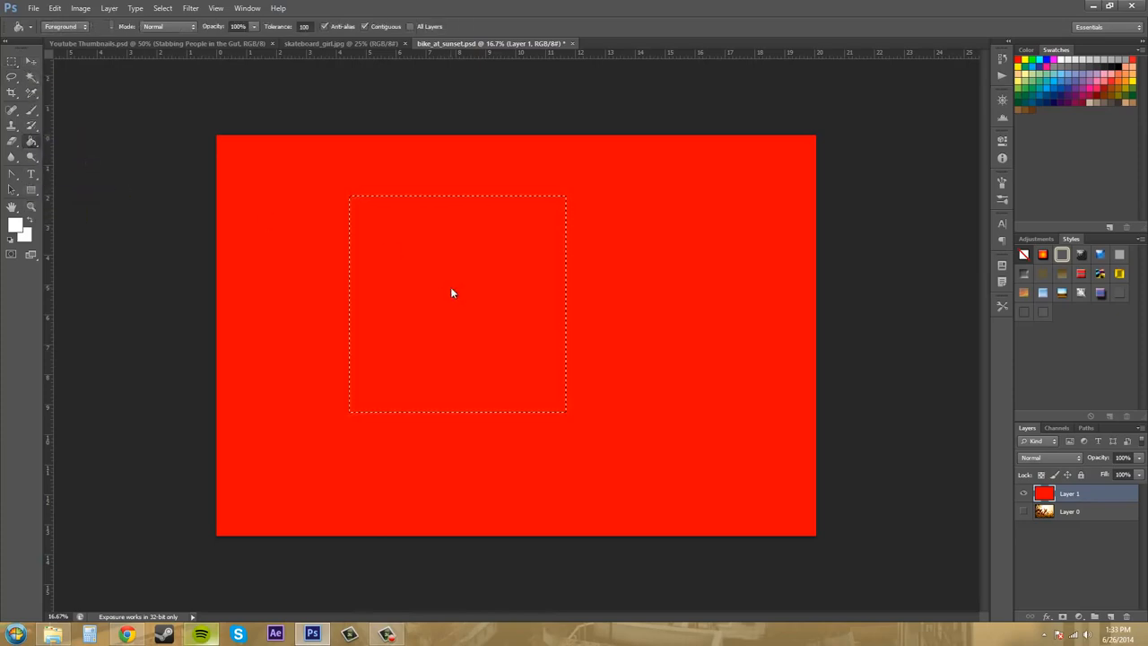
mouse_move(548, 258)
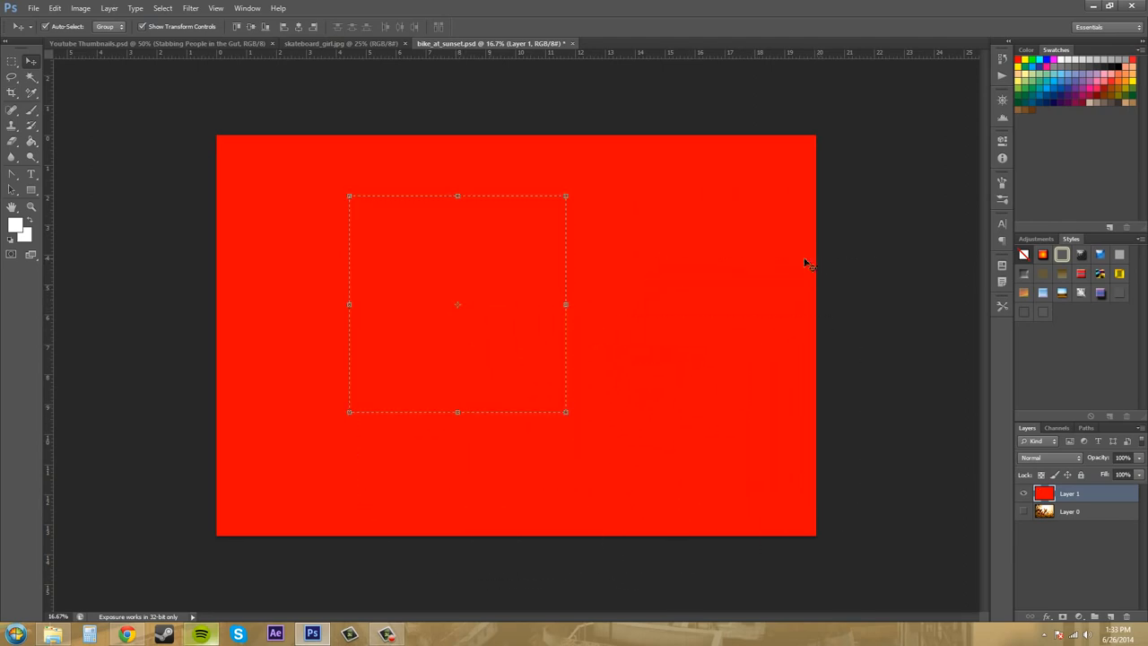
mouse_move(589, 181)
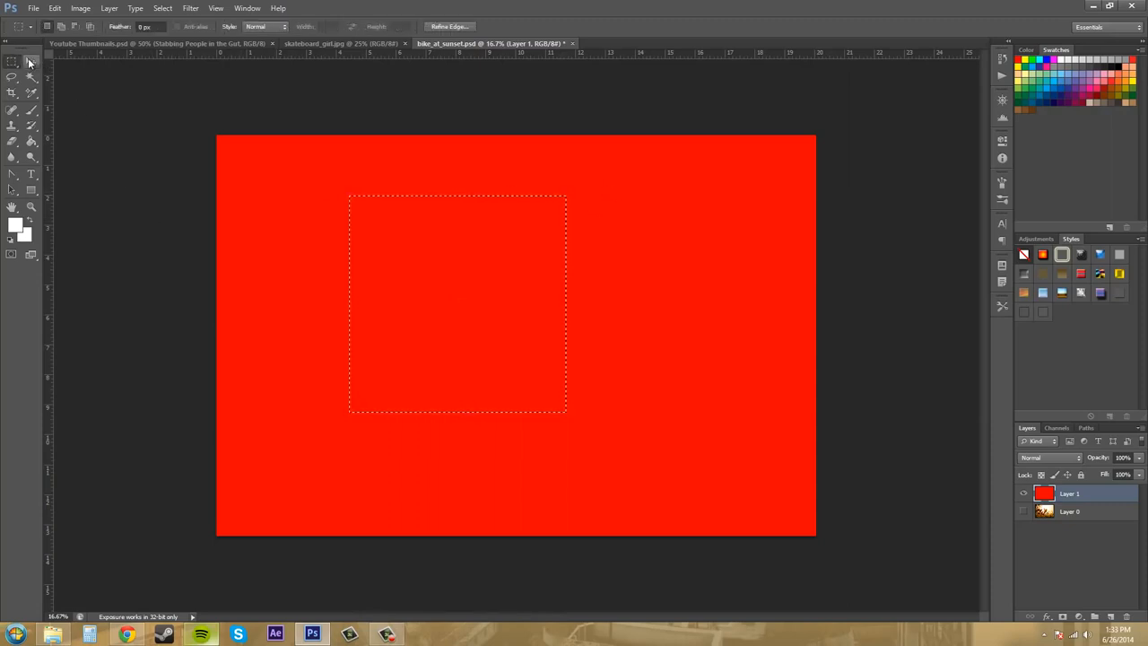
click(18, 65)
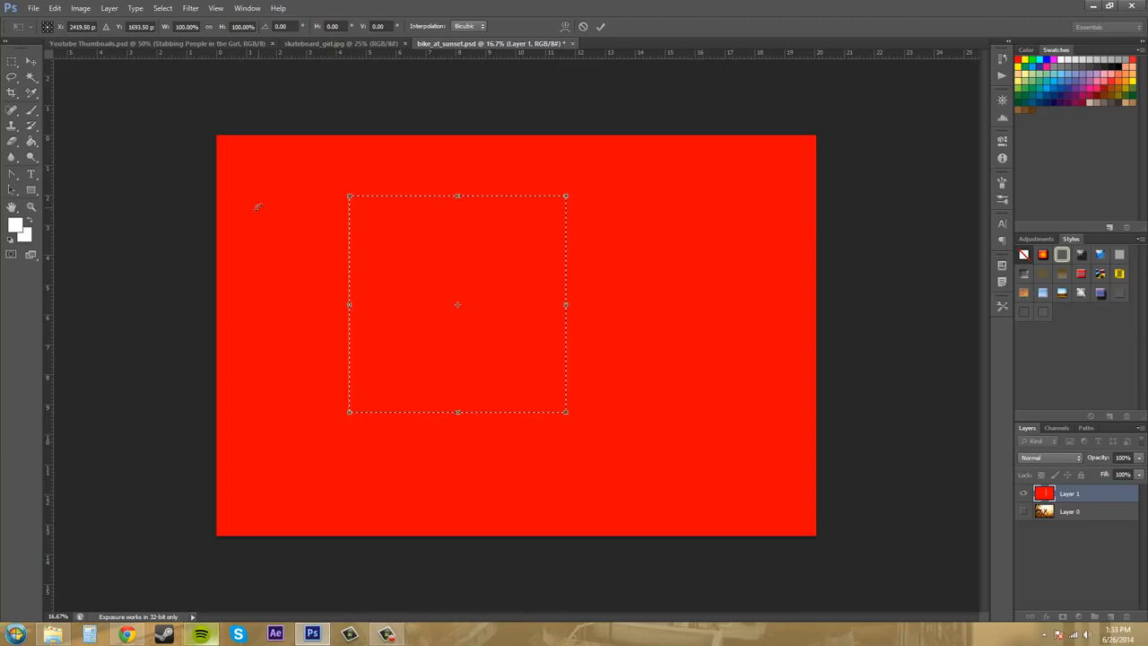
click(15, 65)
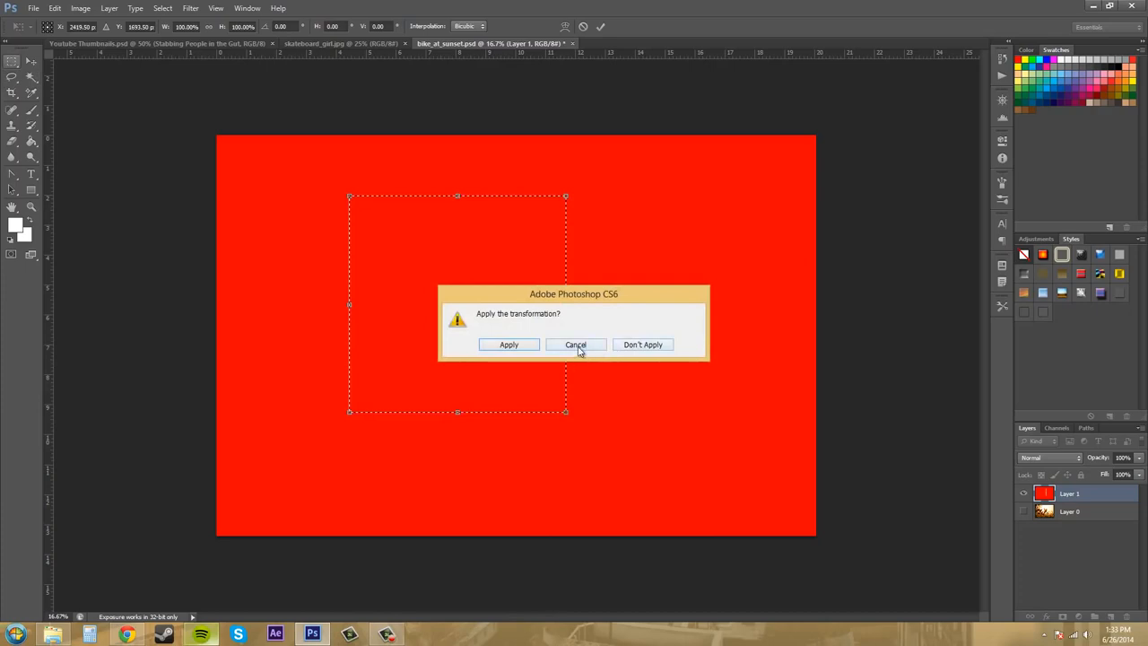
mouse_move(454, 269)
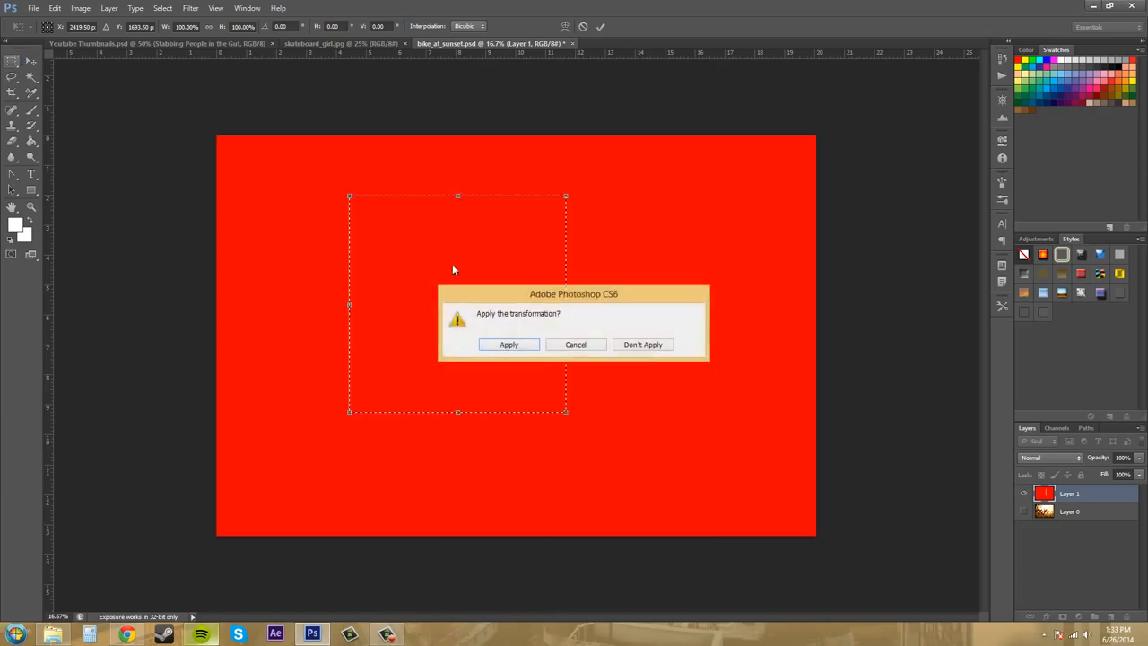
click(508, 345)
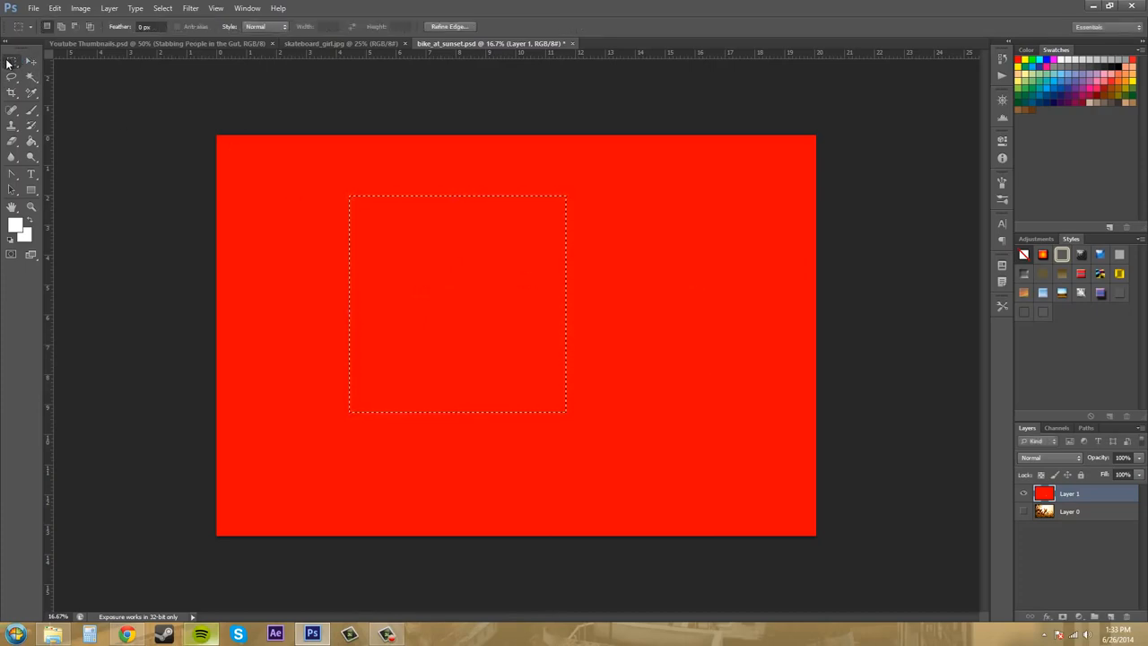
mouse_move(12, 64)
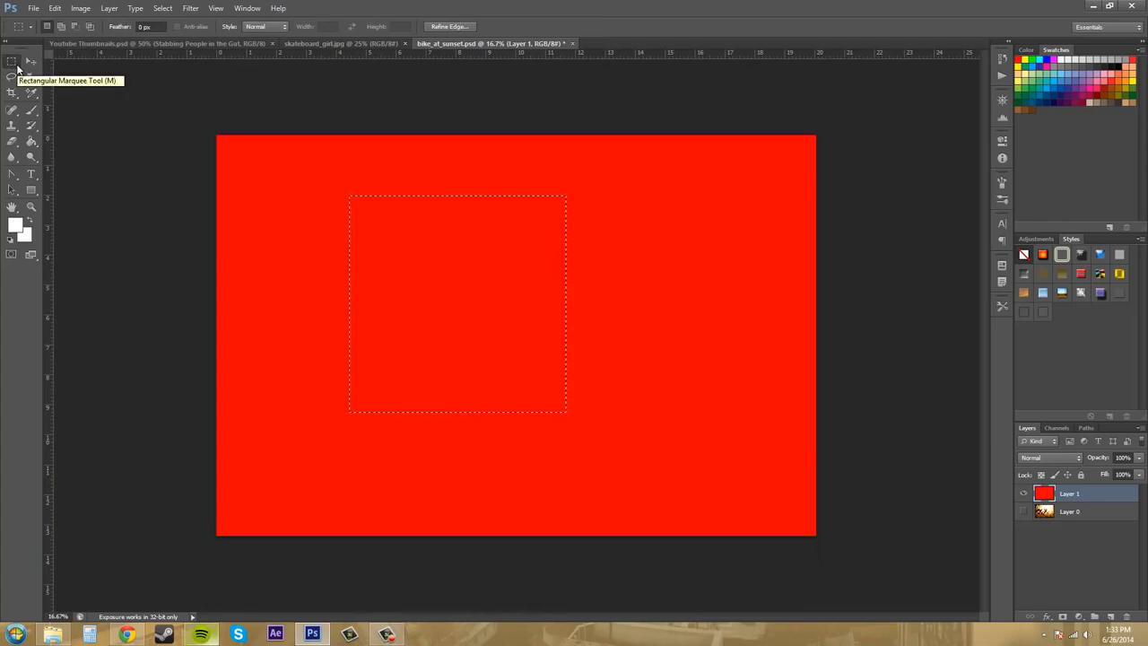
Add a second rectangle to the right of the square, forming a notched combined selection.
key(Delete)
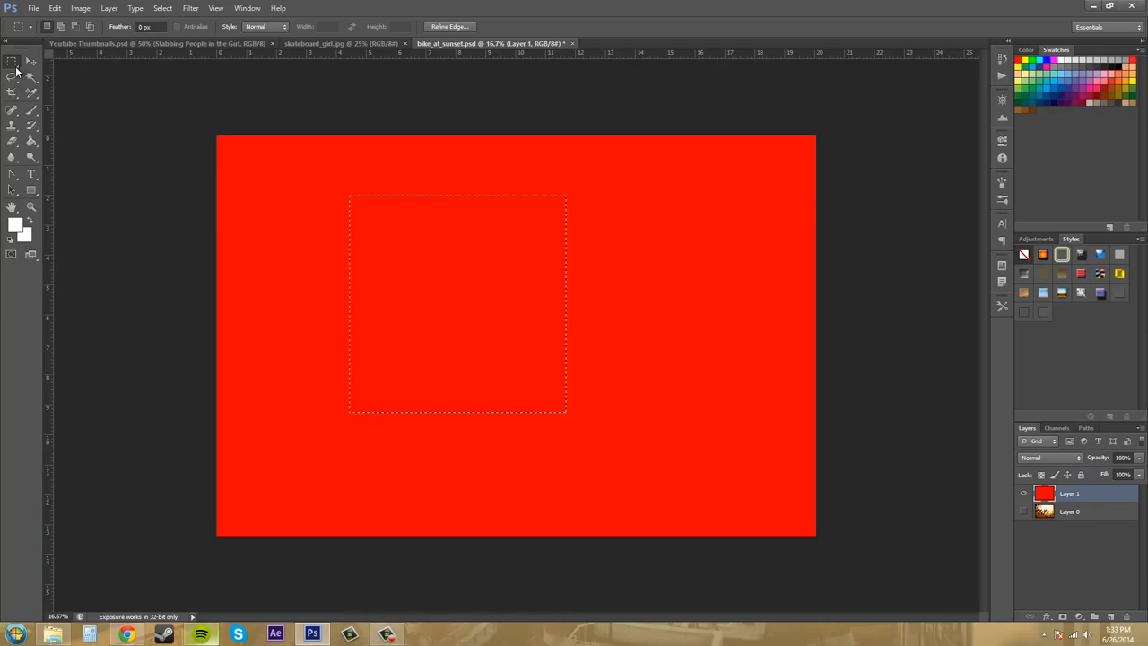
mouse_move(773, 309)
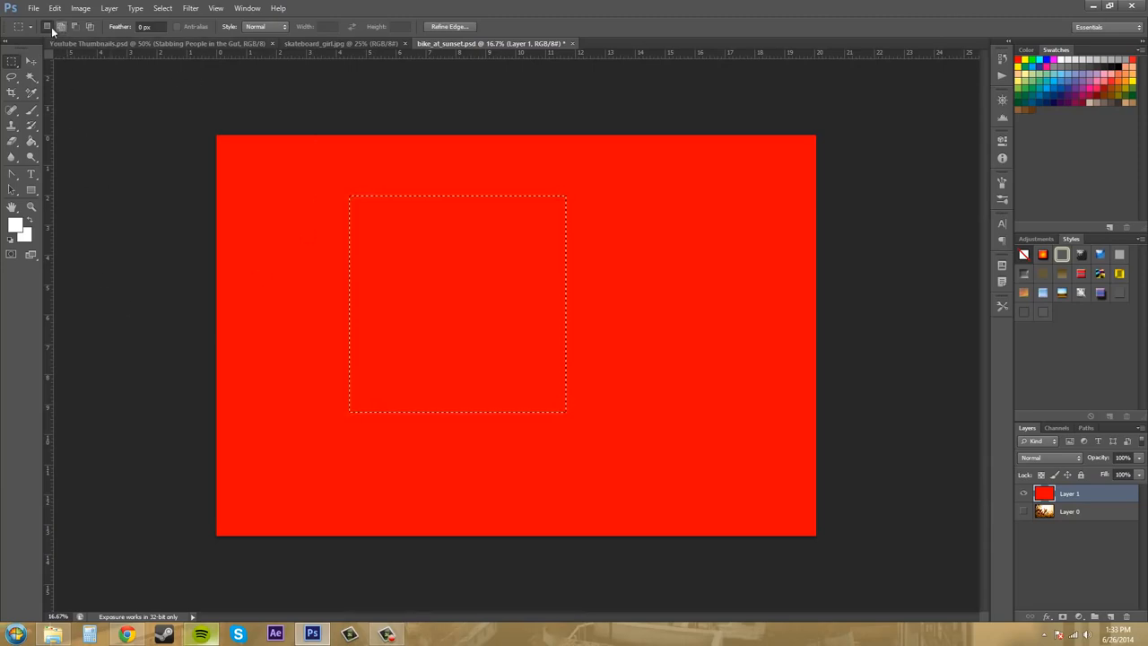
mouse_move(46, 28)
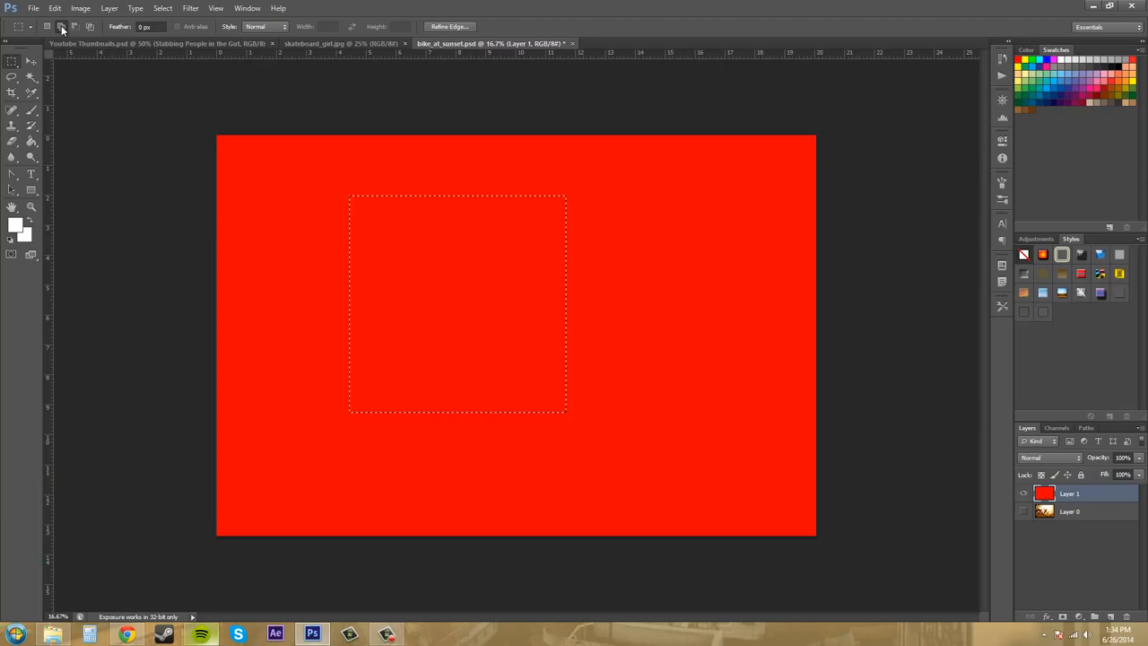
drag(470, 273, 674, 272)
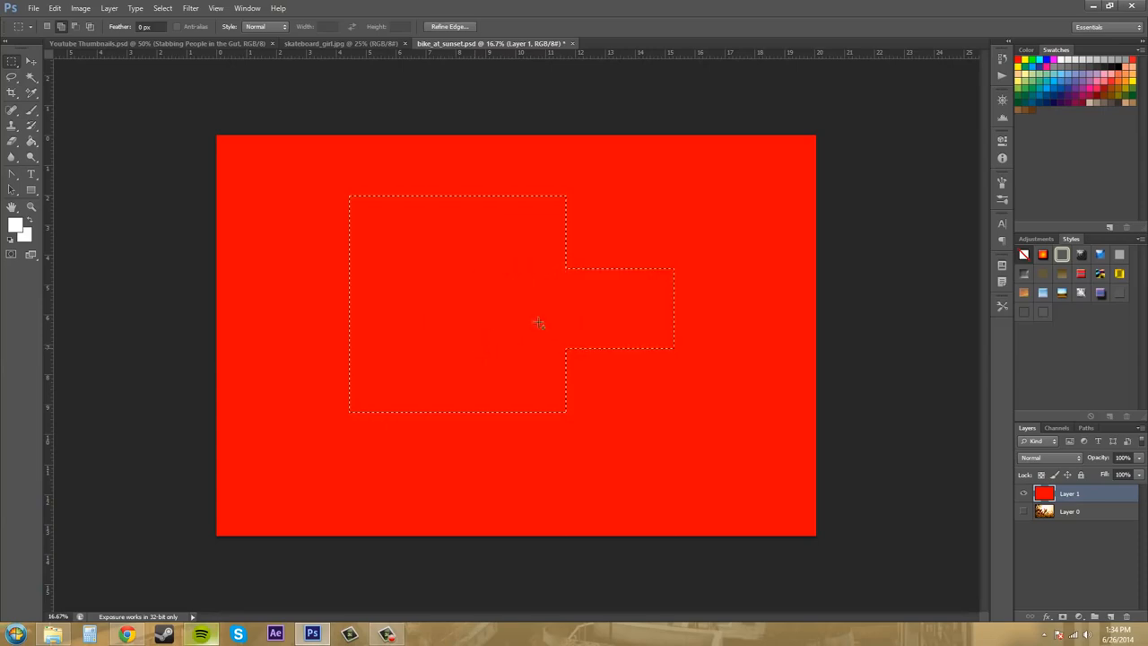
mouse_move(630, 273)
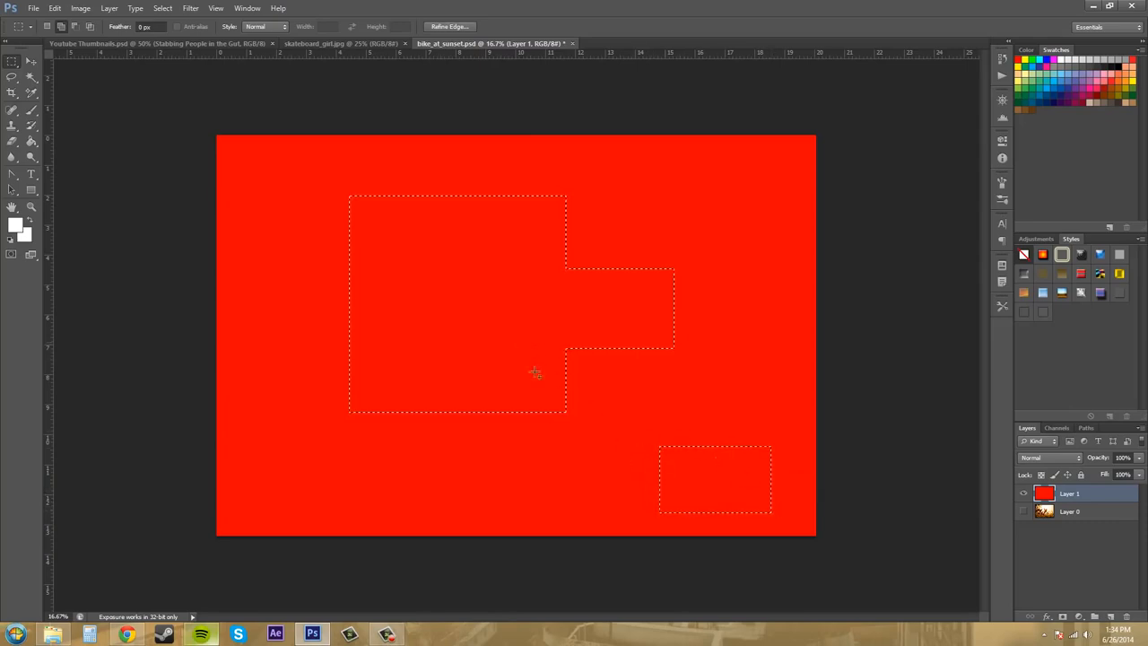
mouse_move(678, 452)
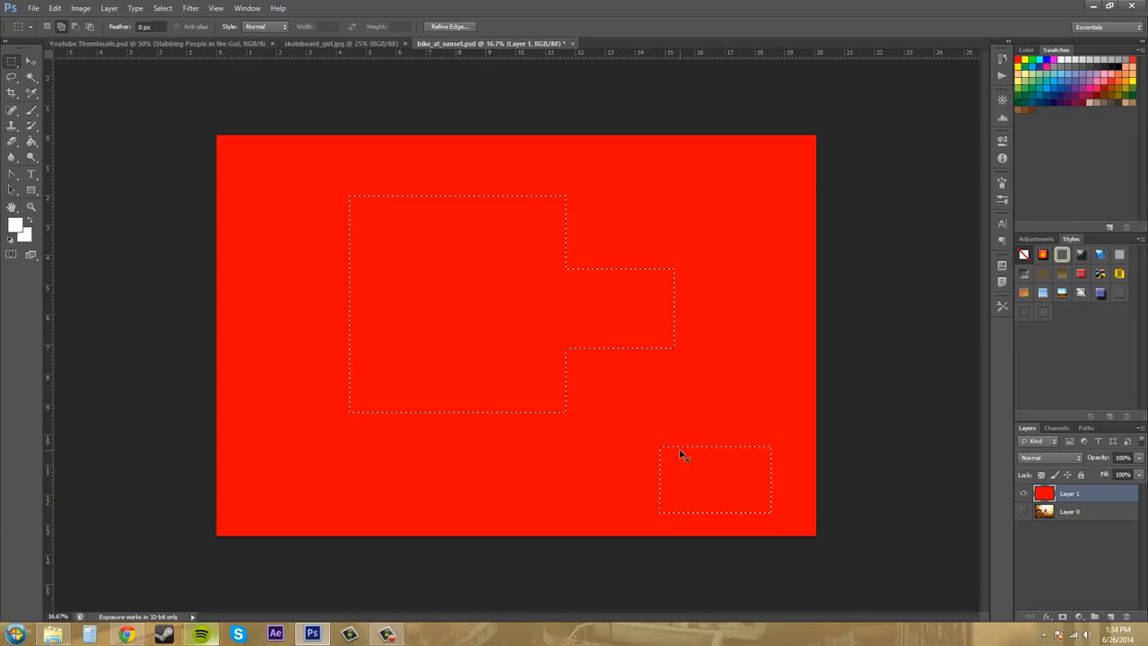
mouse_move(371, 208)
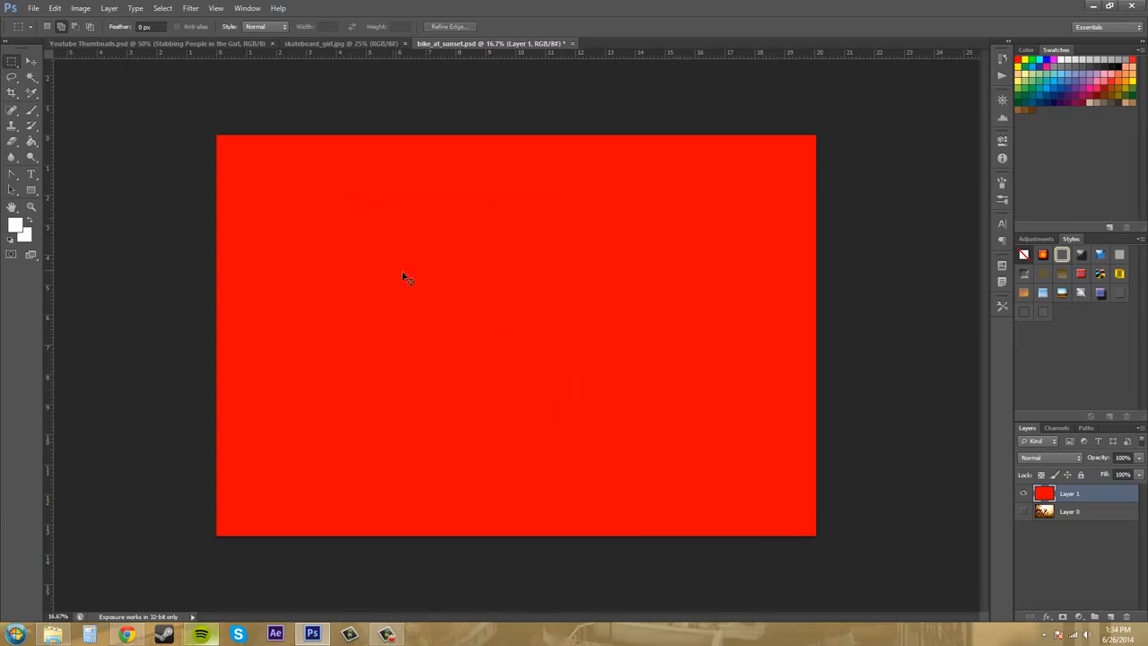
mouse_move(108, 21)
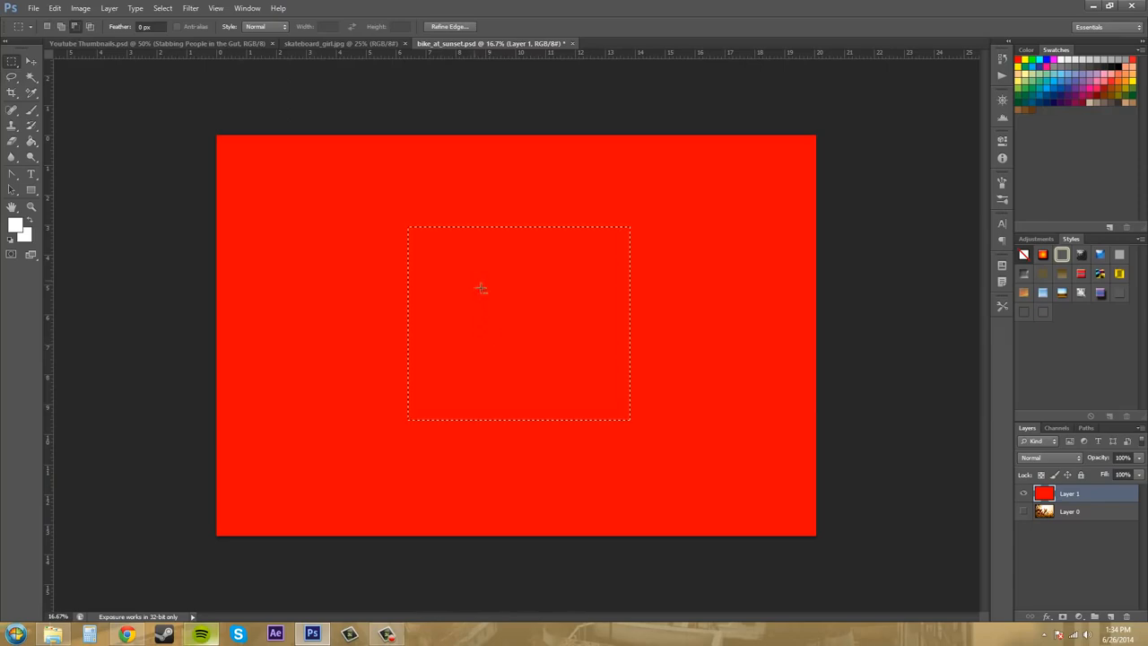
Draw a fresh single rectangular selection in the middle of the red layer.
drag(474, 280, 575, 375)
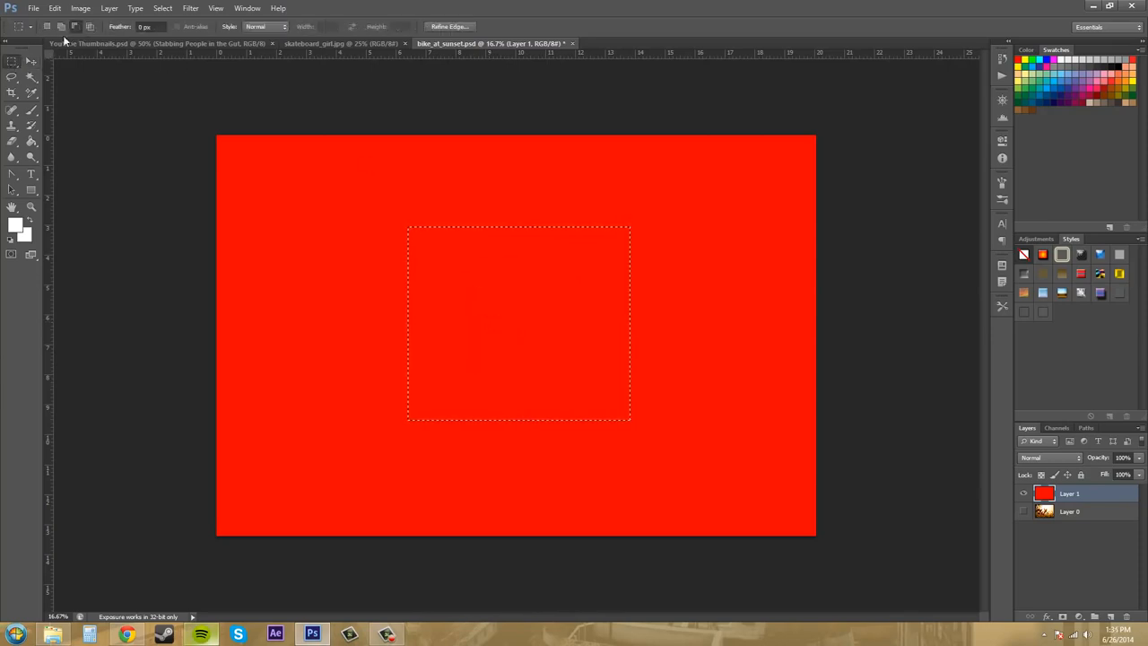
mouse_move(192, 111)
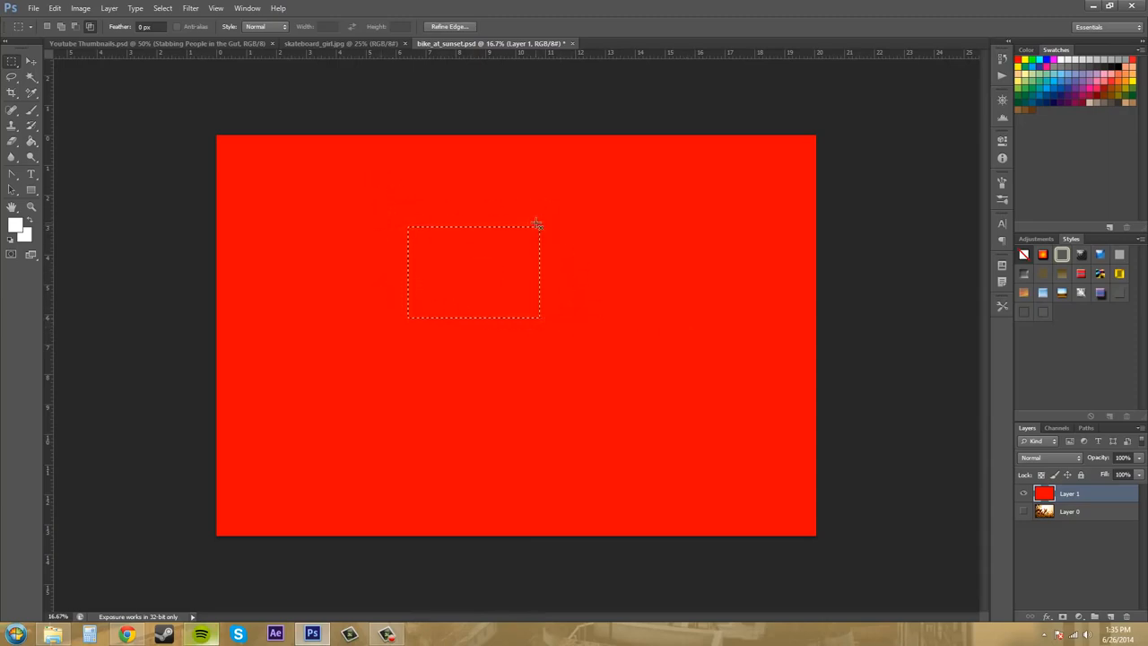
mouse_move(556, 294)
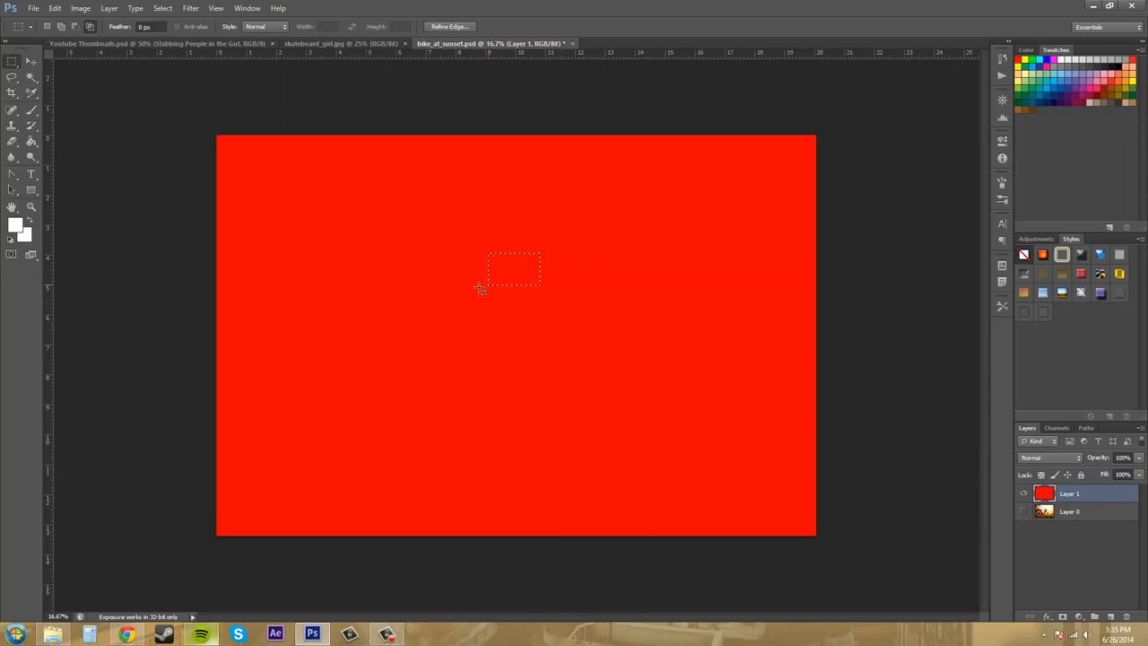
mouse_move(218, 338)
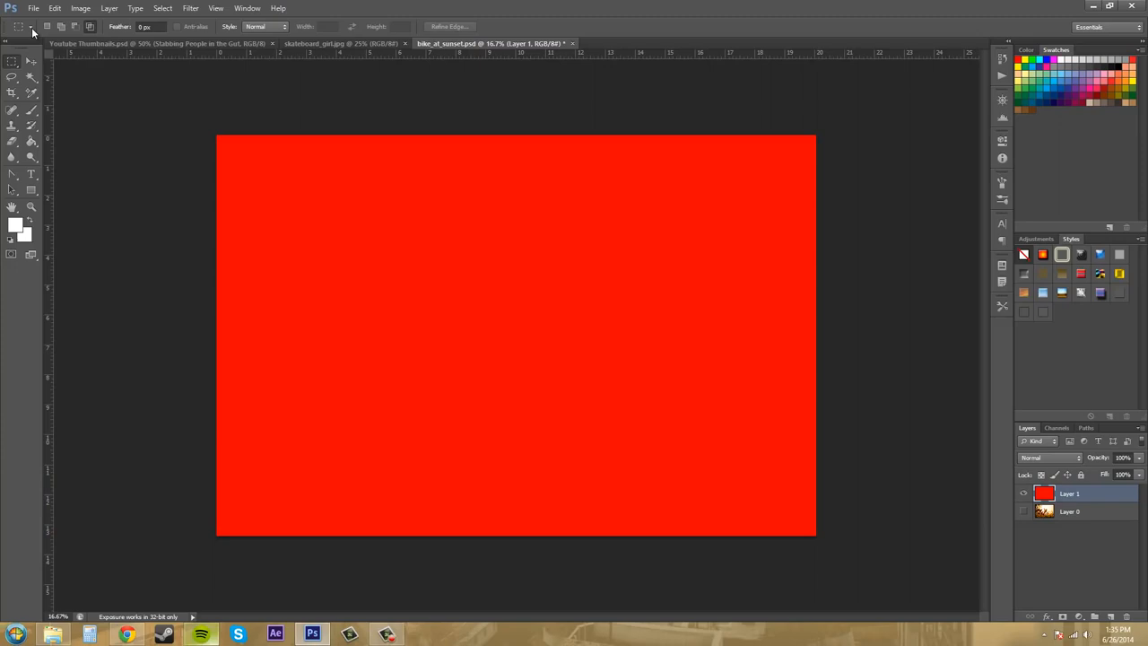
Enter a large Feather value and draw soft-edged rectangular selections in the lower middle.
click(41, 25)
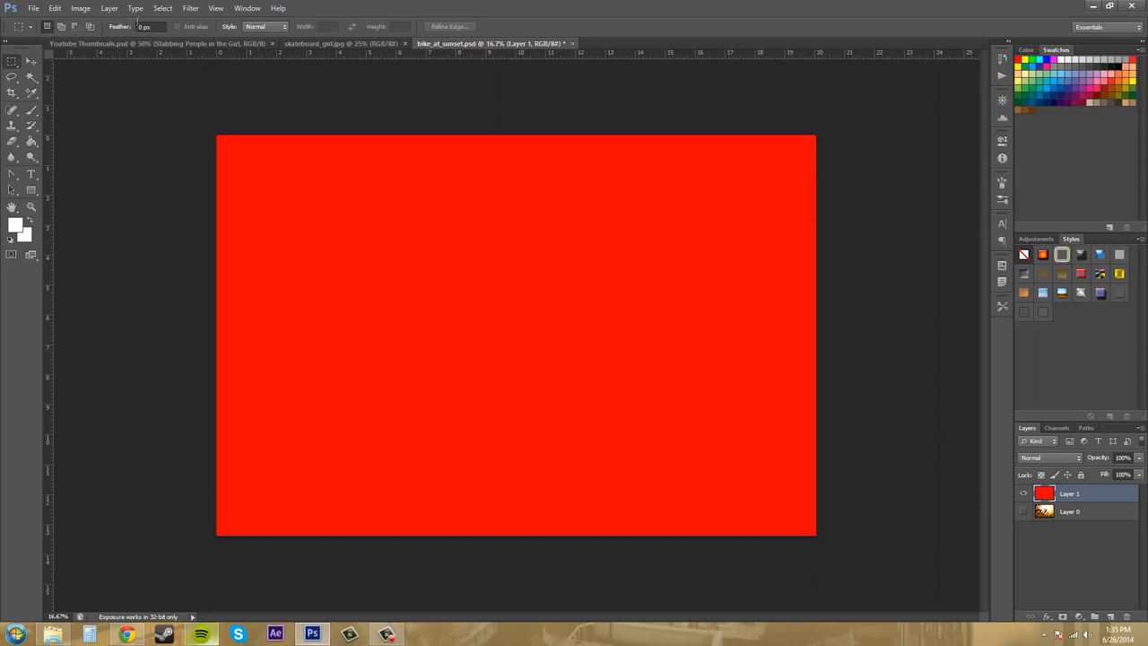
click(149, 25)
text(100)
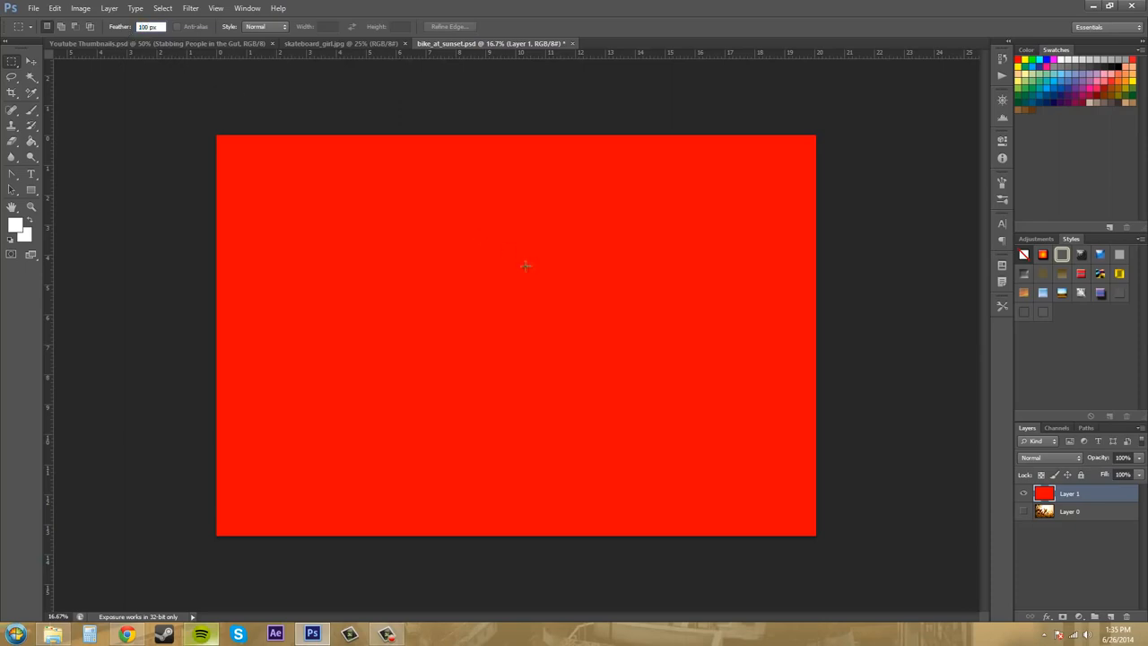
mouse_move(409, 255)
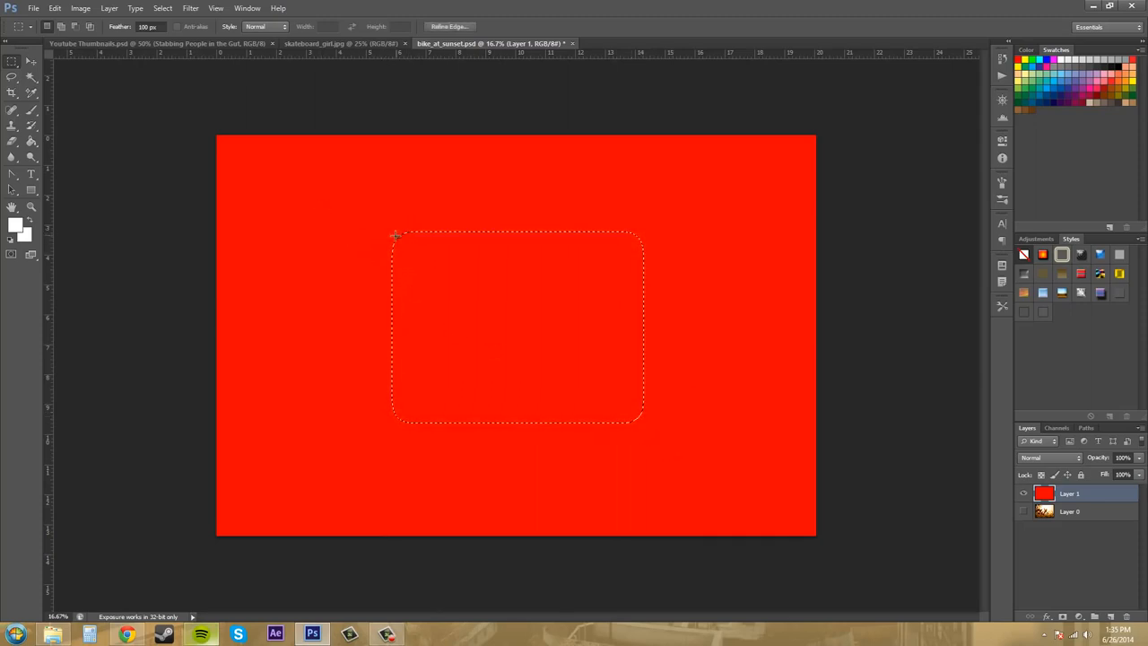
mouse_move(363, 122)
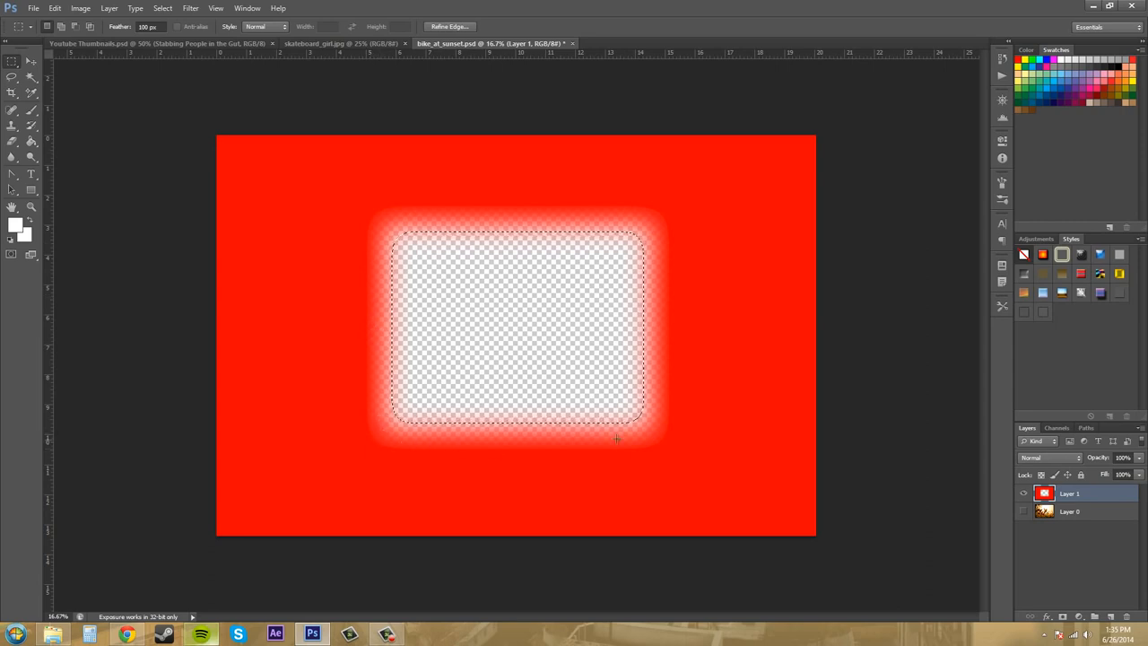
mouse_move(292, 108)
text(500)
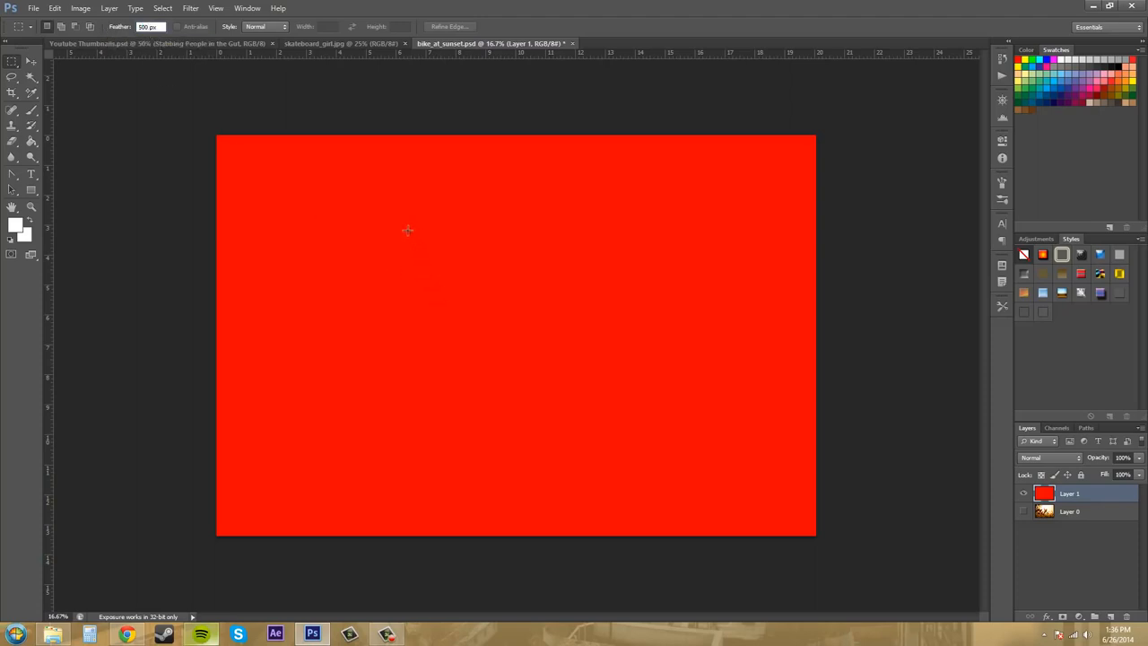
drag(409, 231, 628, 420)
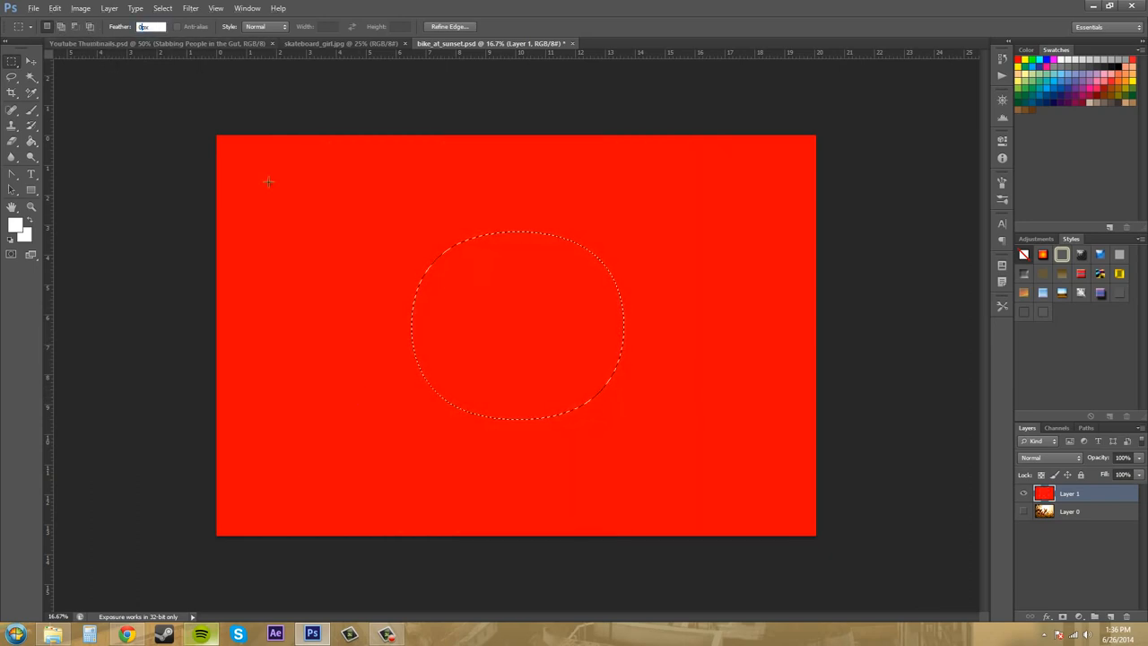
drag(394, 195, 639, 421)
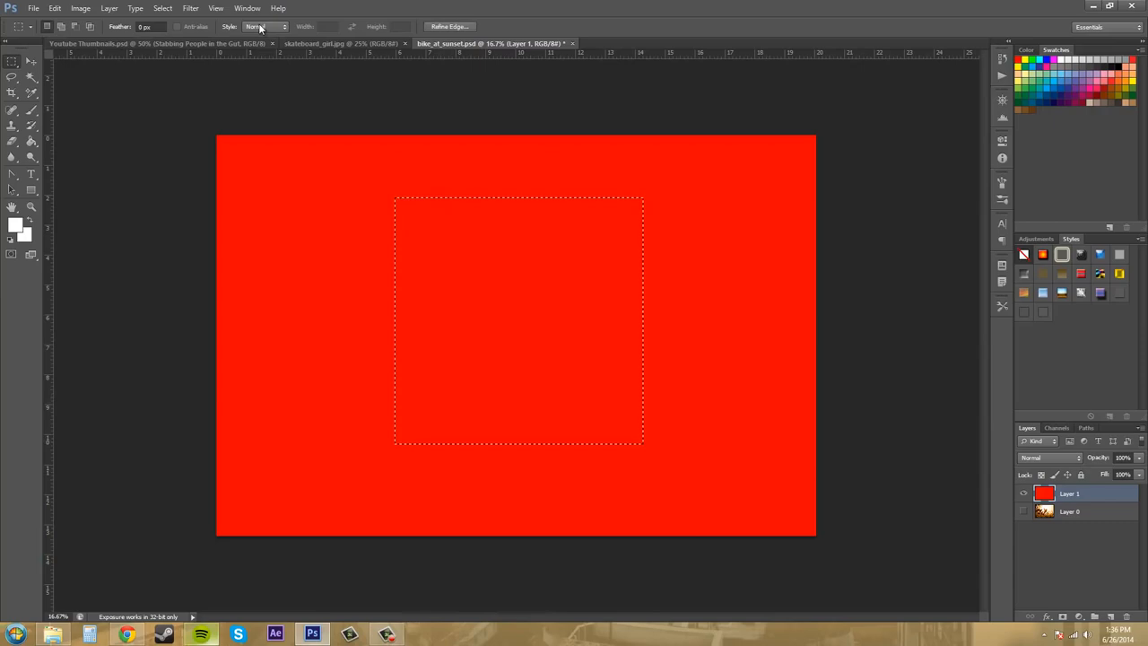
mouse_move(273, 25)
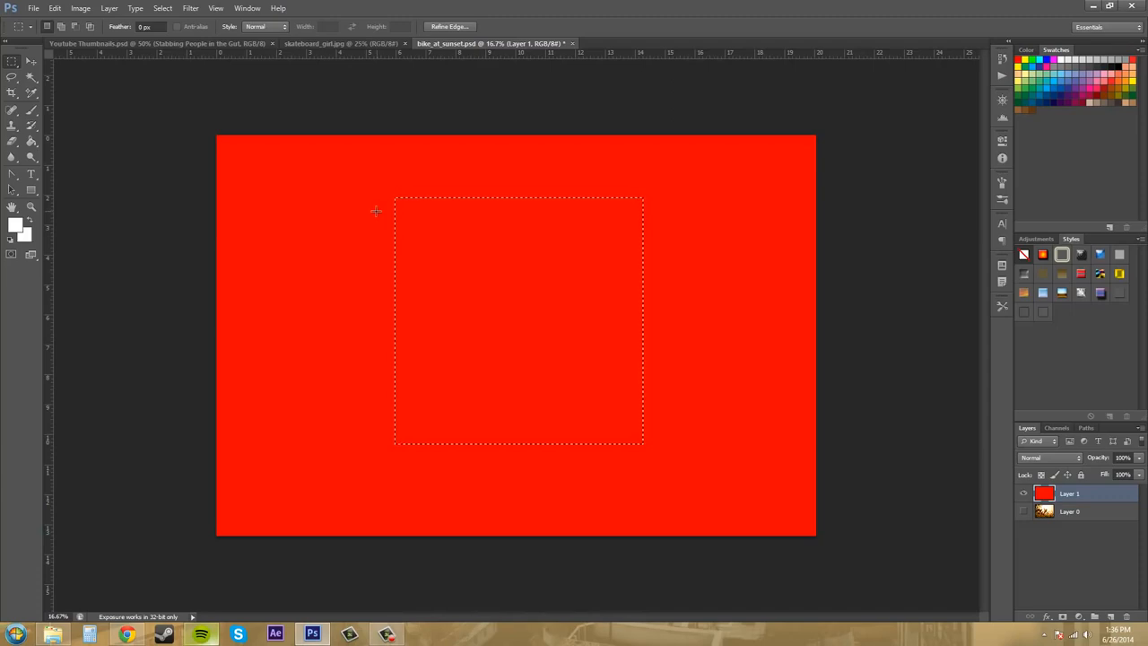
mouse_move(360, 195)
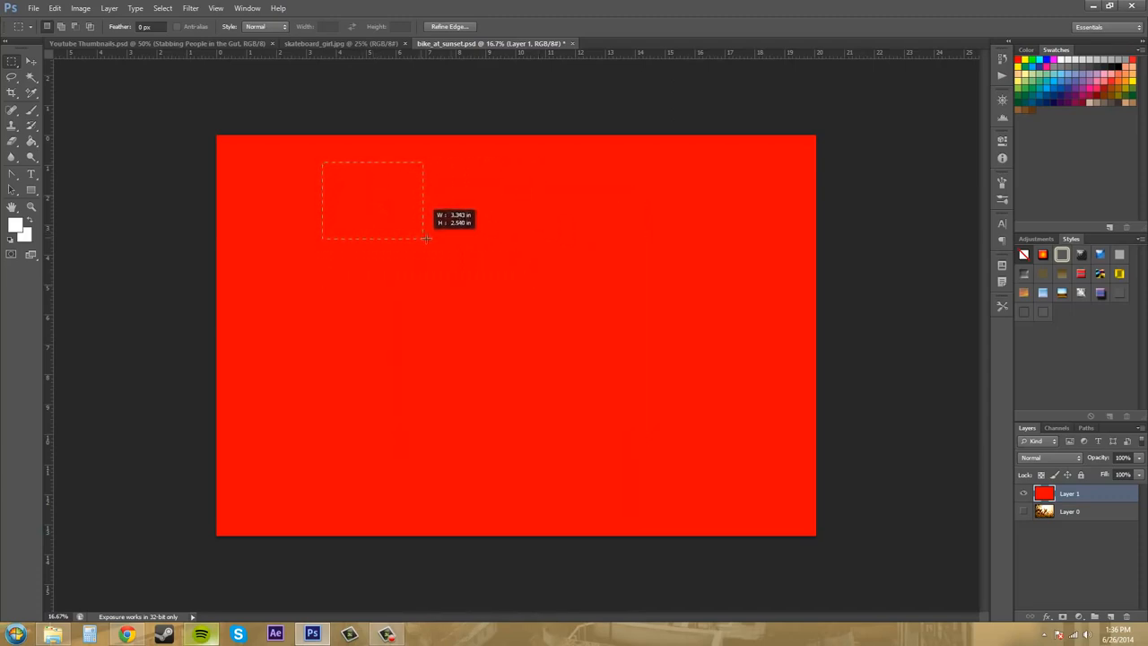
With Feather back to 0 px, draw a crisp rectangular selection near the upper left.
drag(427, 240, 513, 260)
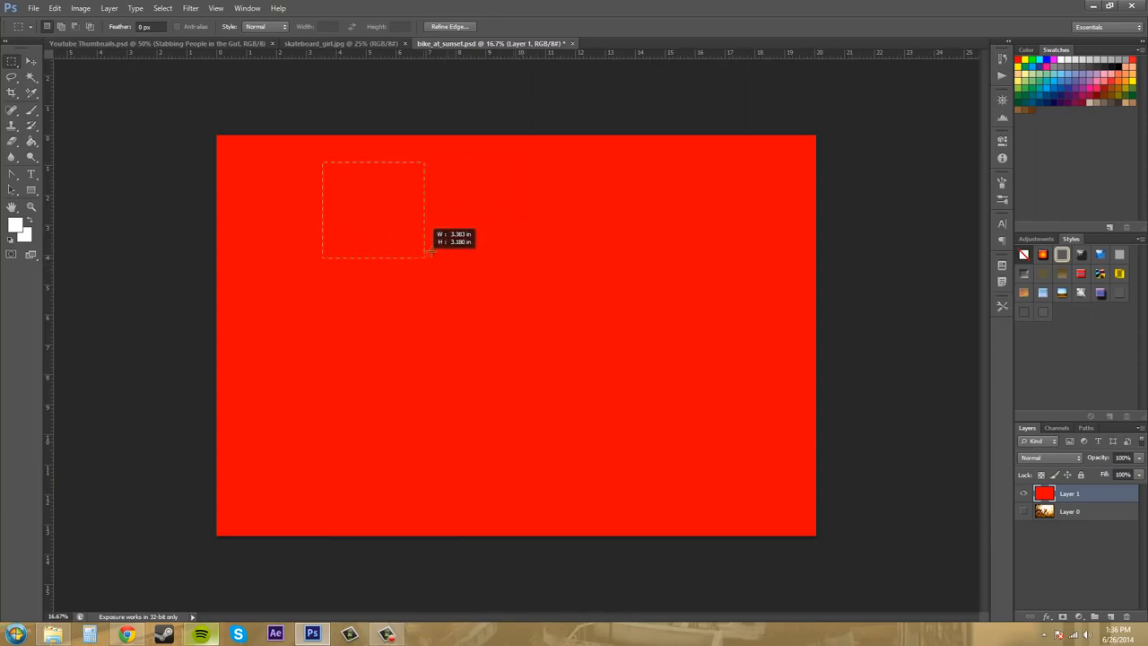
drag(427, 255, 504, 313)
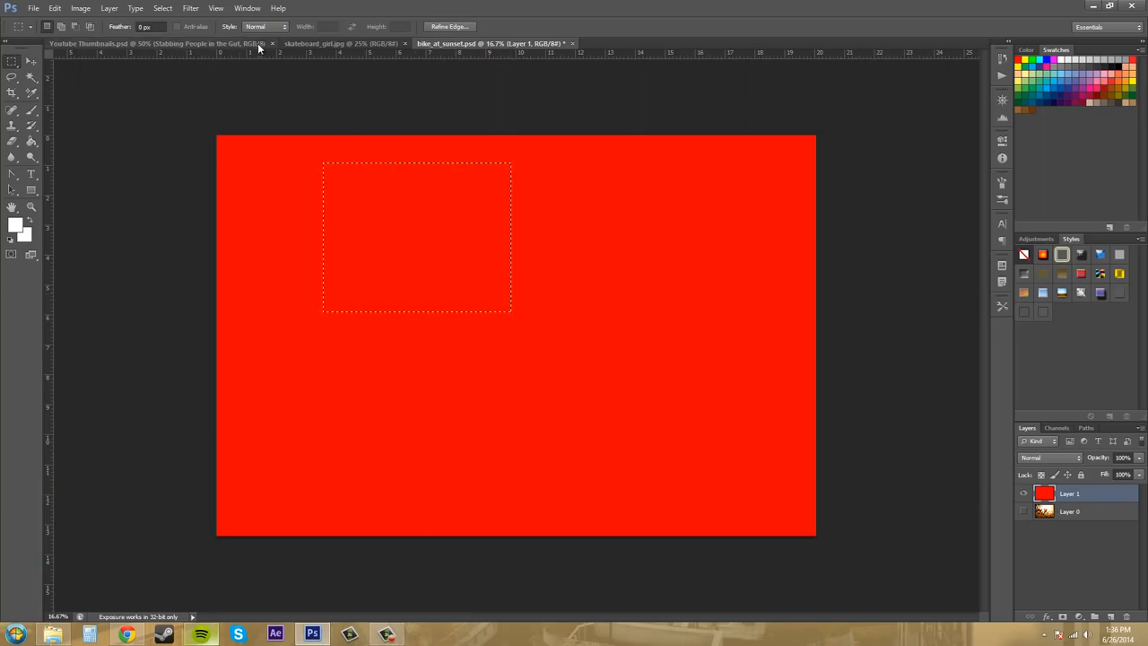
Choose the Fixed Ratio style and stretch a proportion-locked rectangle across most of the canvas.
click(288, 25)
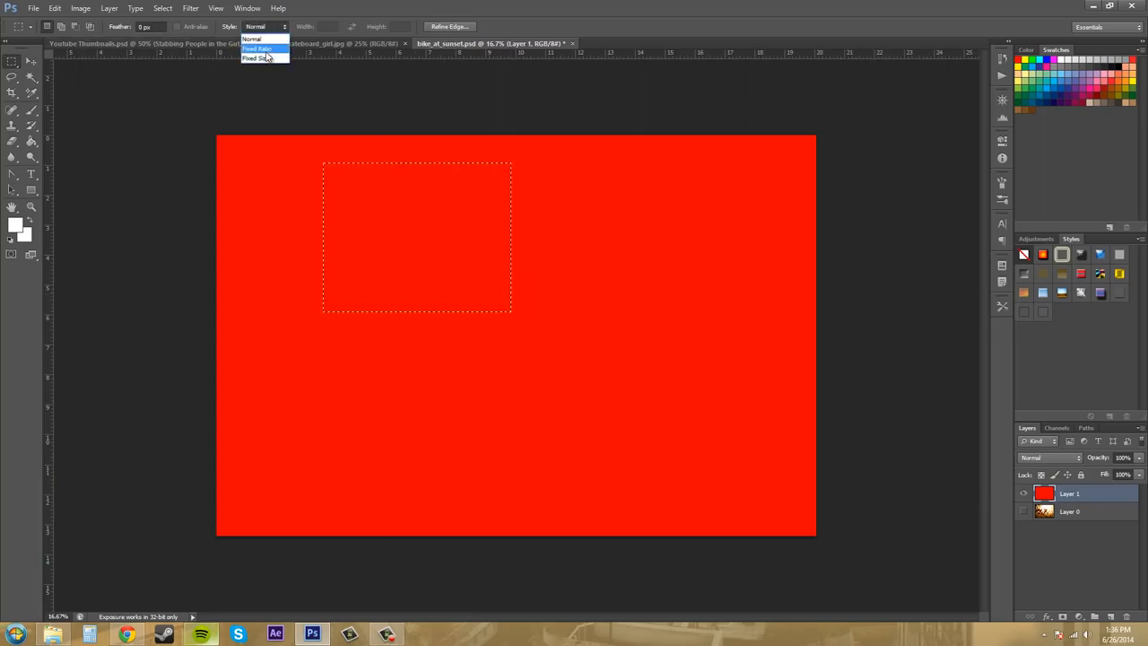
click(262, 47)
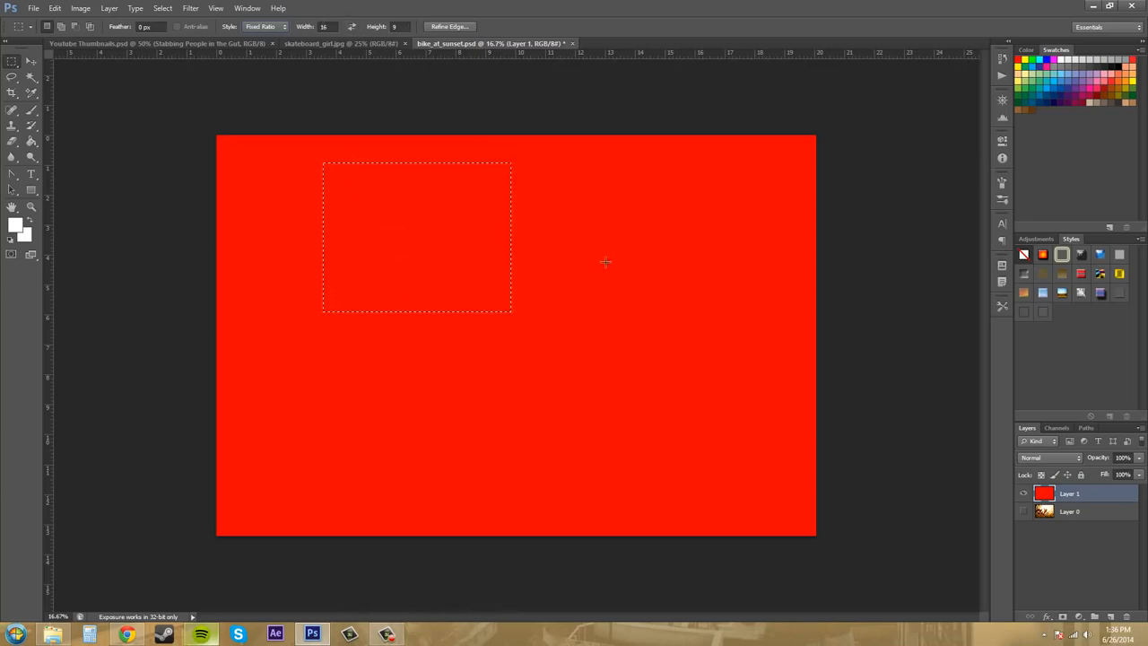
mouse_move(603, 262)
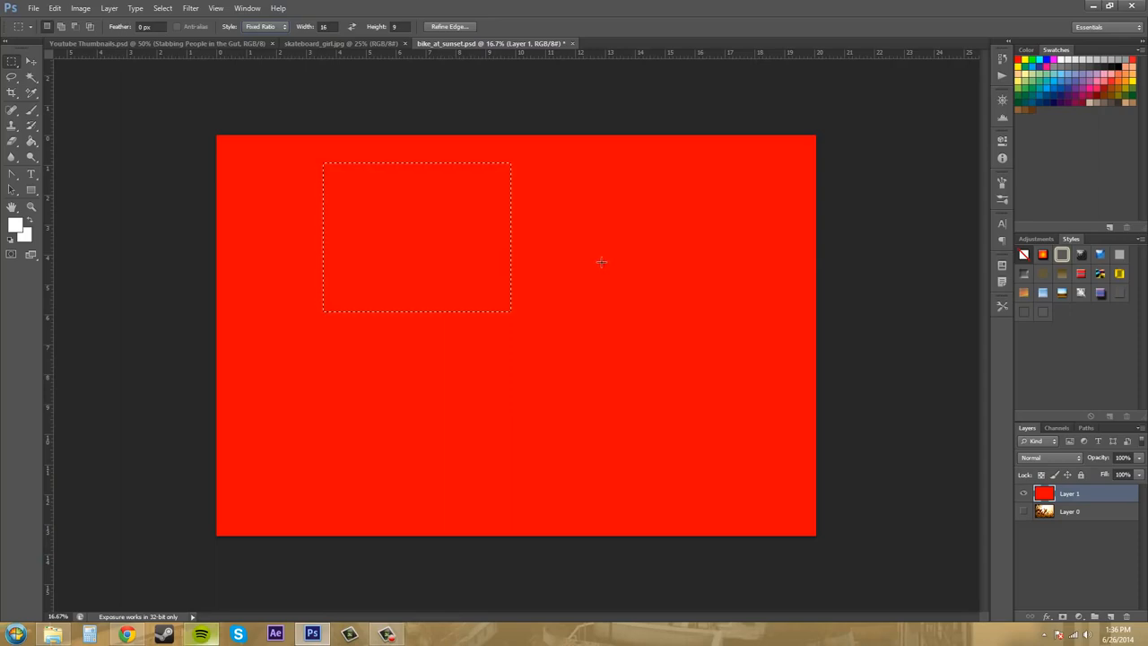
mouse_move(289, 284)
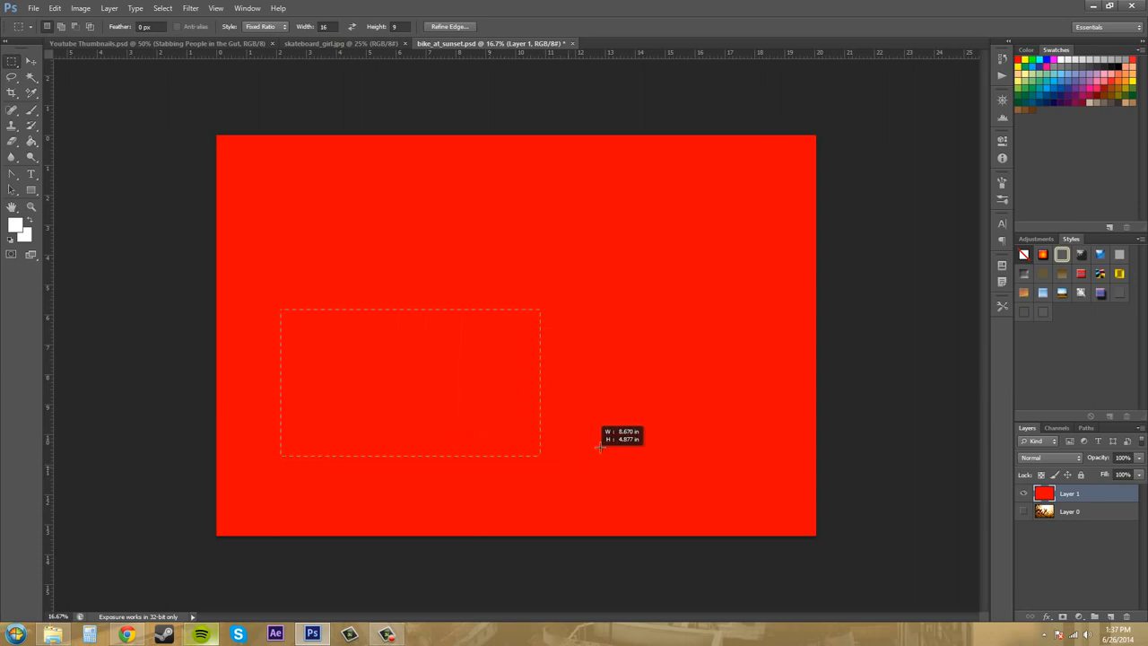
drag(601, 449, 661, 506)
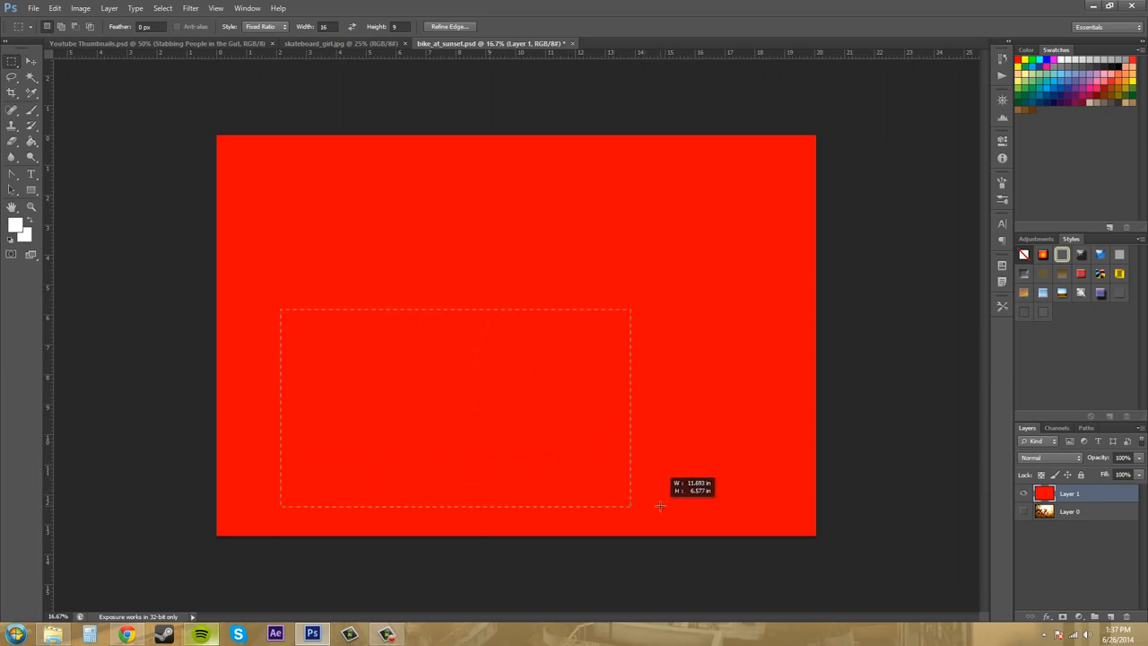
drag(631, 509, 668, 522)
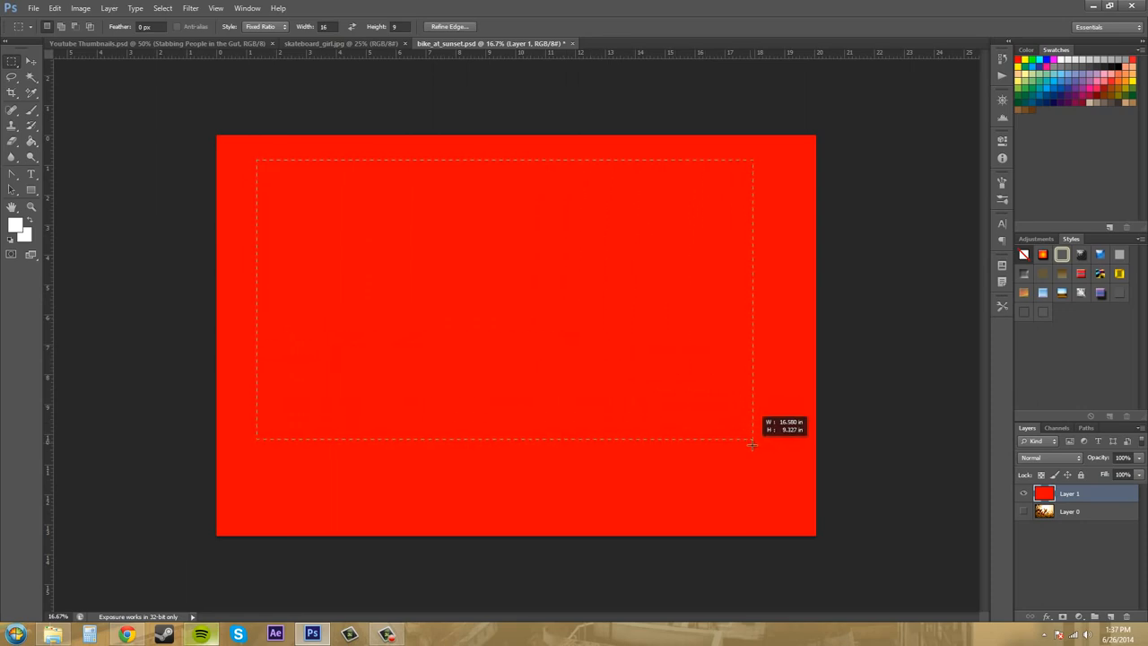
drag(751, 445, 750, 429)
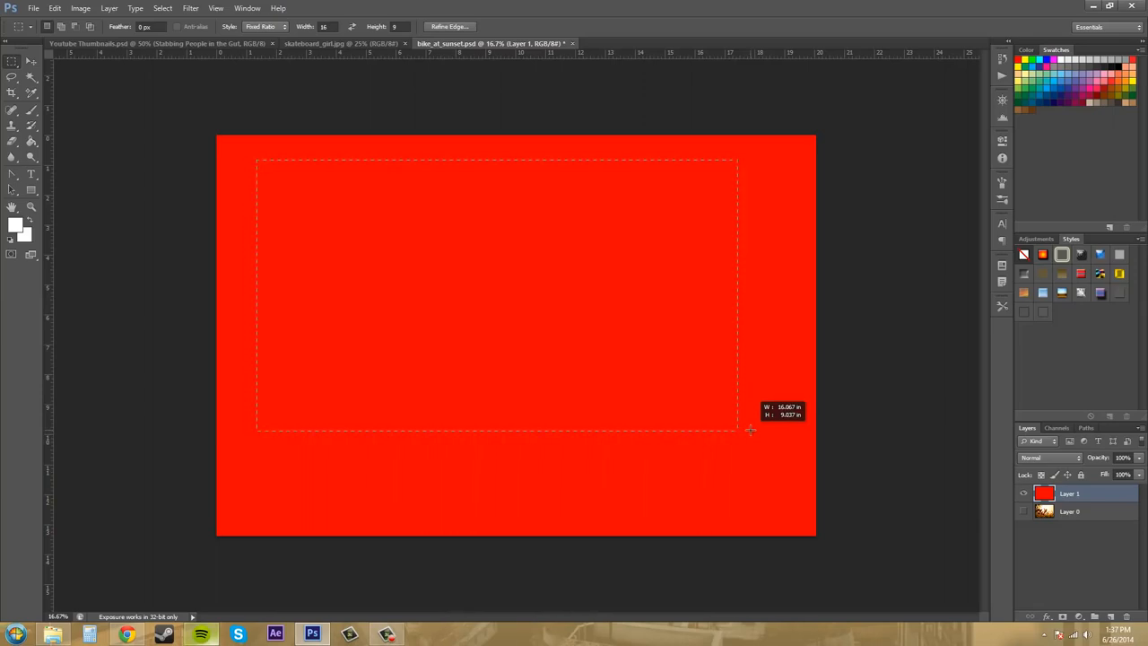
click(279, 26)
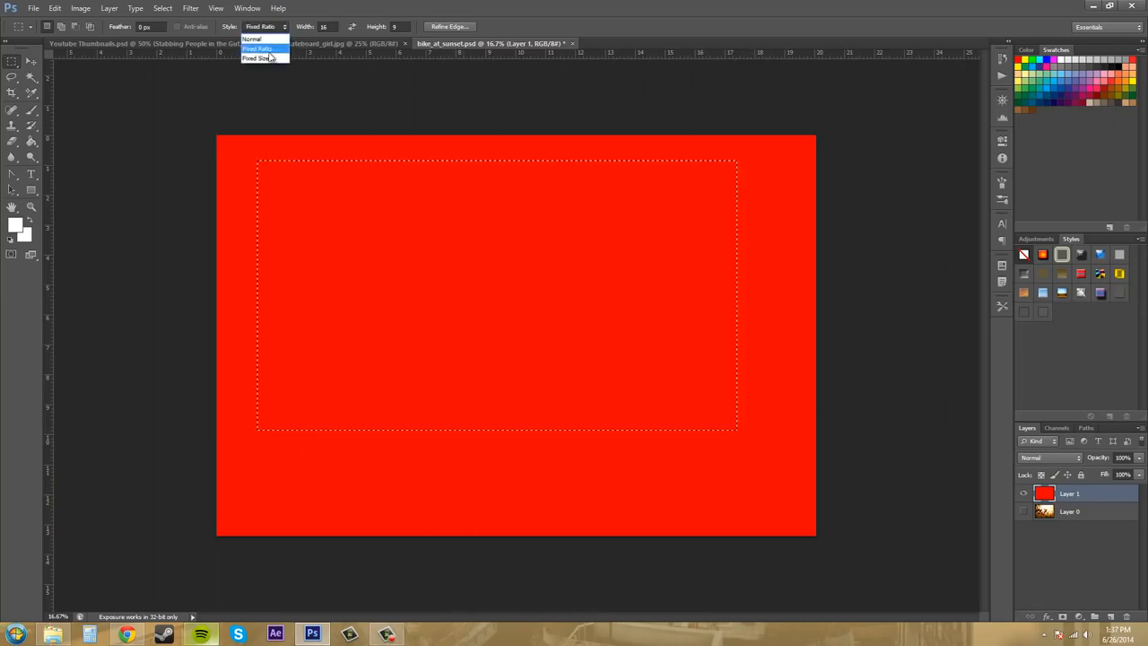
Choose the Fixed Size style, set its width, and place the small selection near the middle.
click(265, 58)
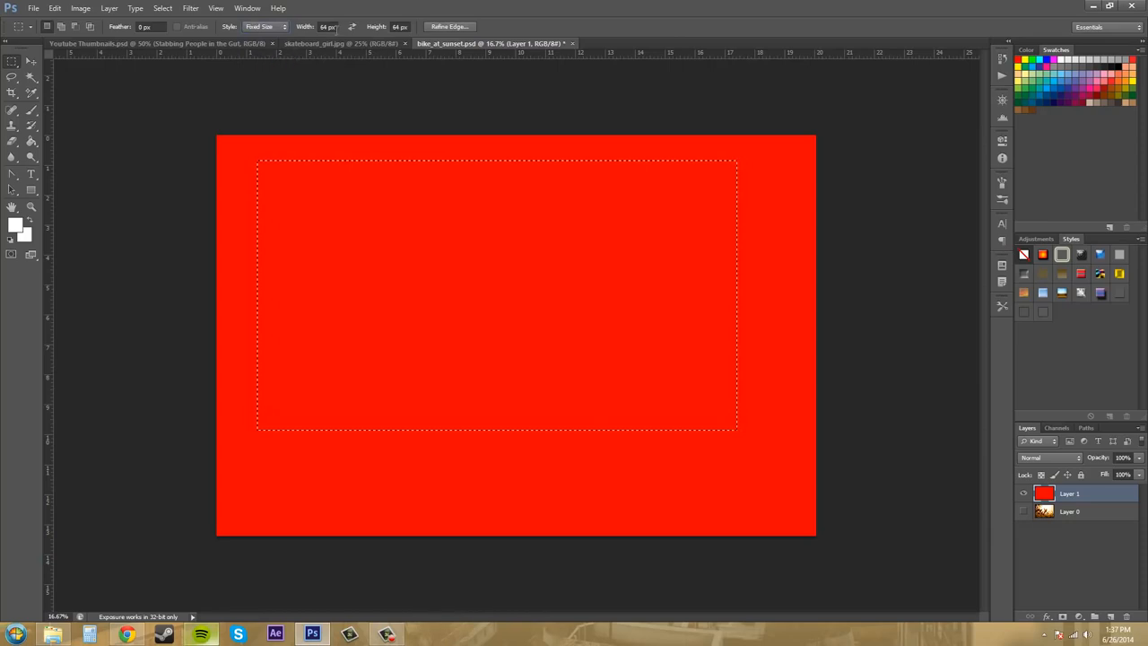
click(327, 25)
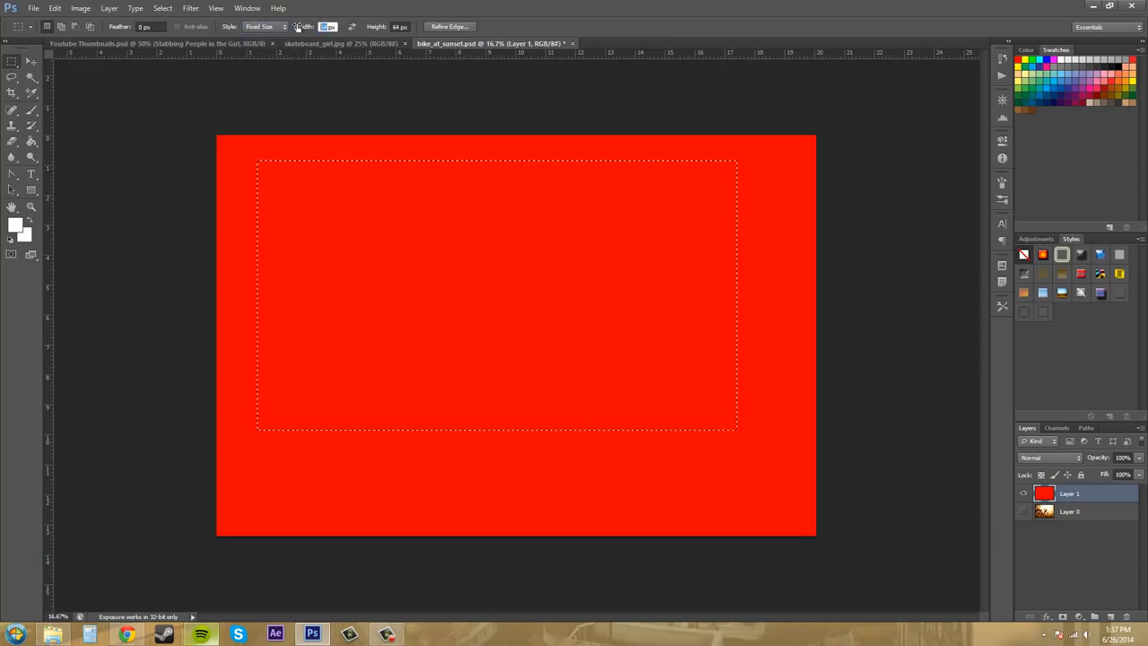
mouse_move(327, 25)
text(500)
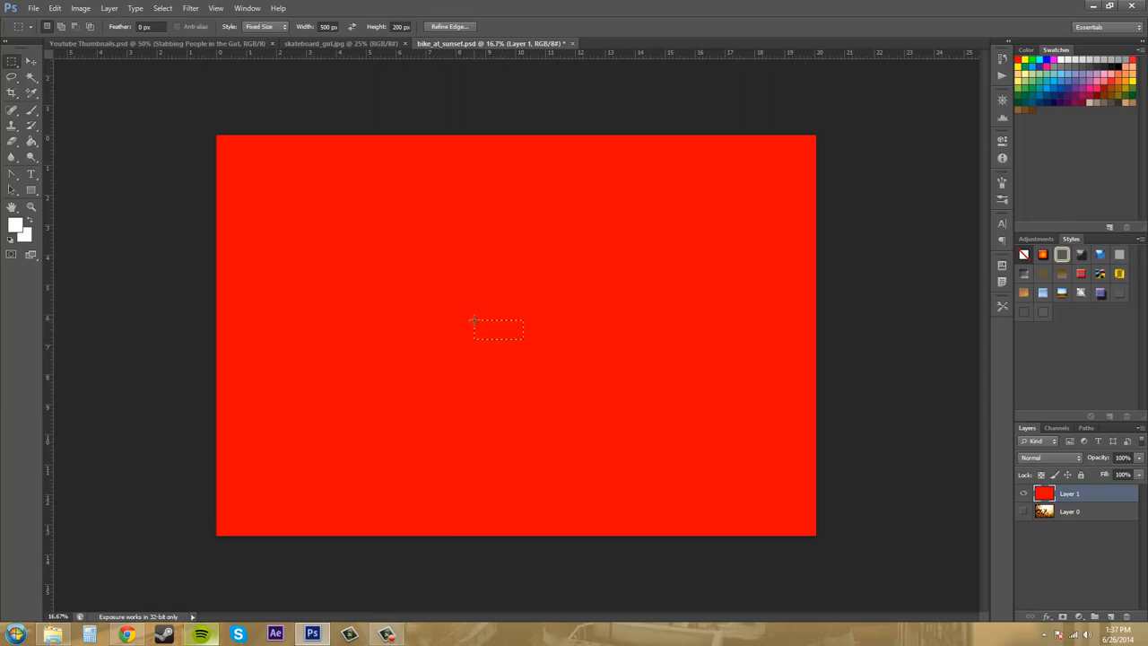
drag(499, 331, 431, 272)
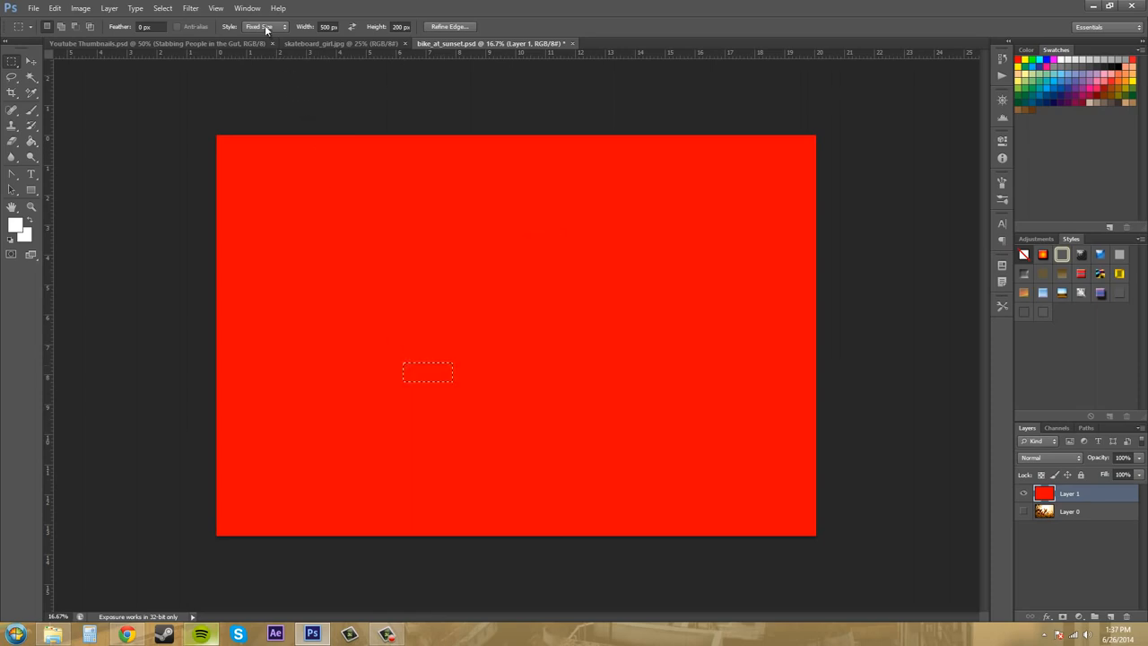
Return Style to Normal and Alt-drag a rectangular selection outward from the canvas centre.
click(285, 26)
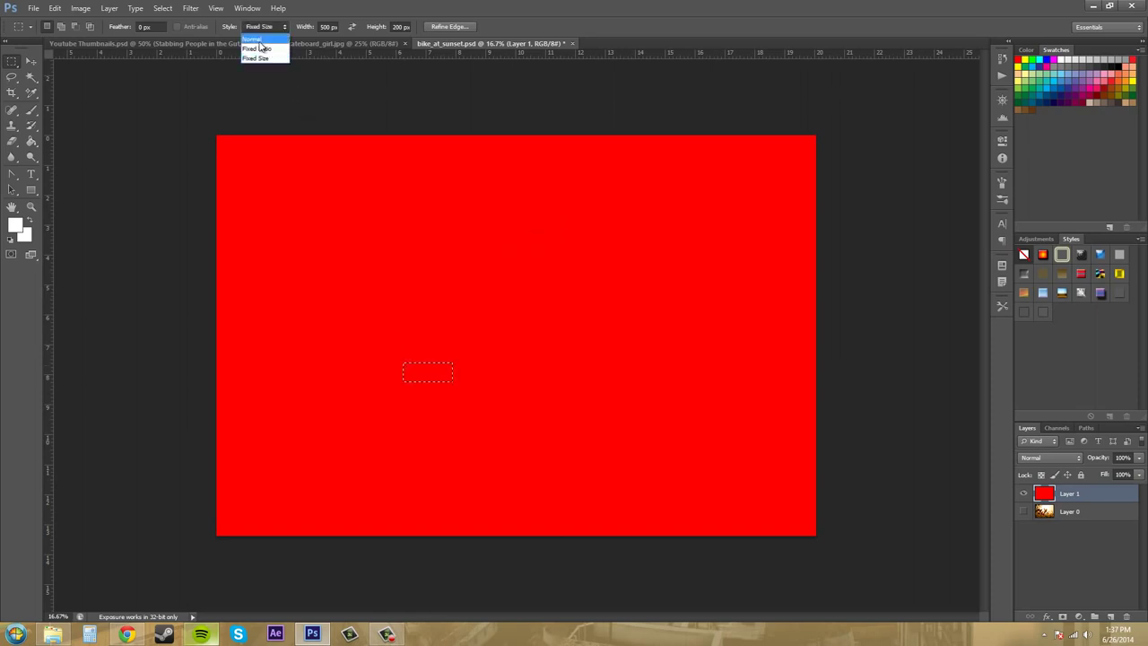
click(260, 43)
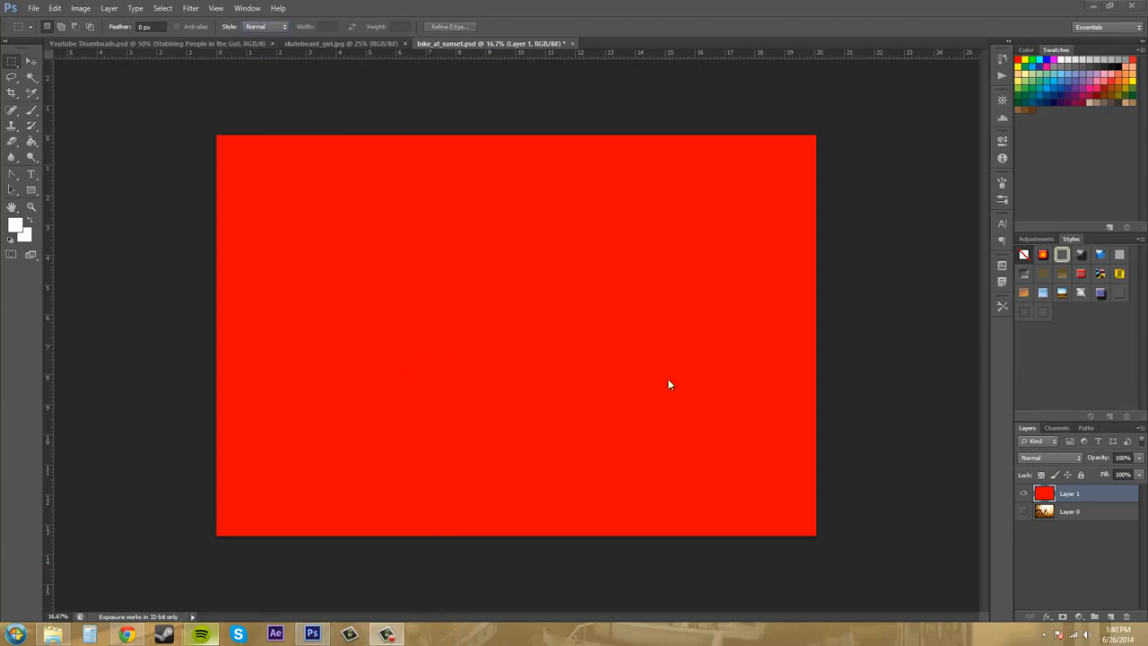
mouse_move(574, 360)
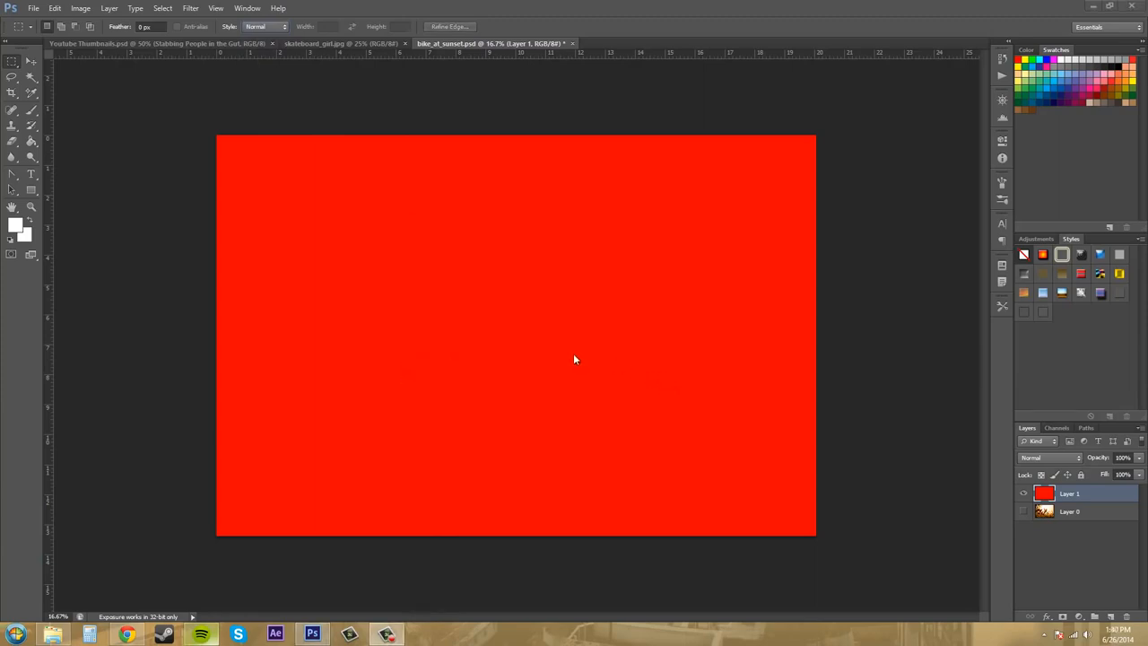
mouse_move(495, 332)
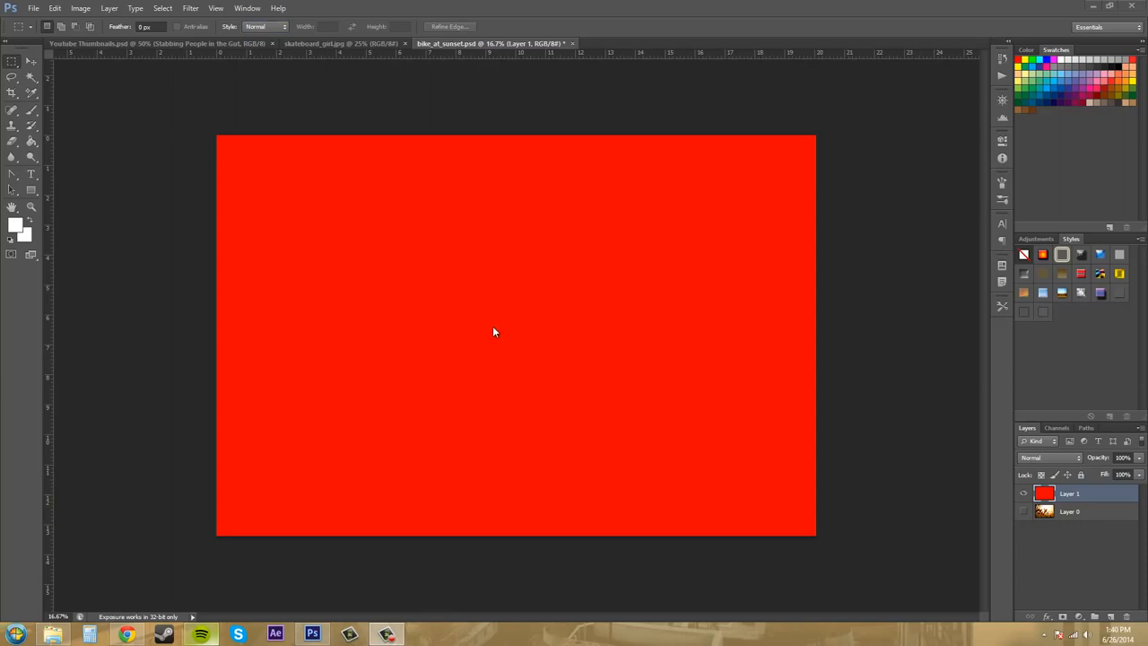
mouse_move(509, 330)
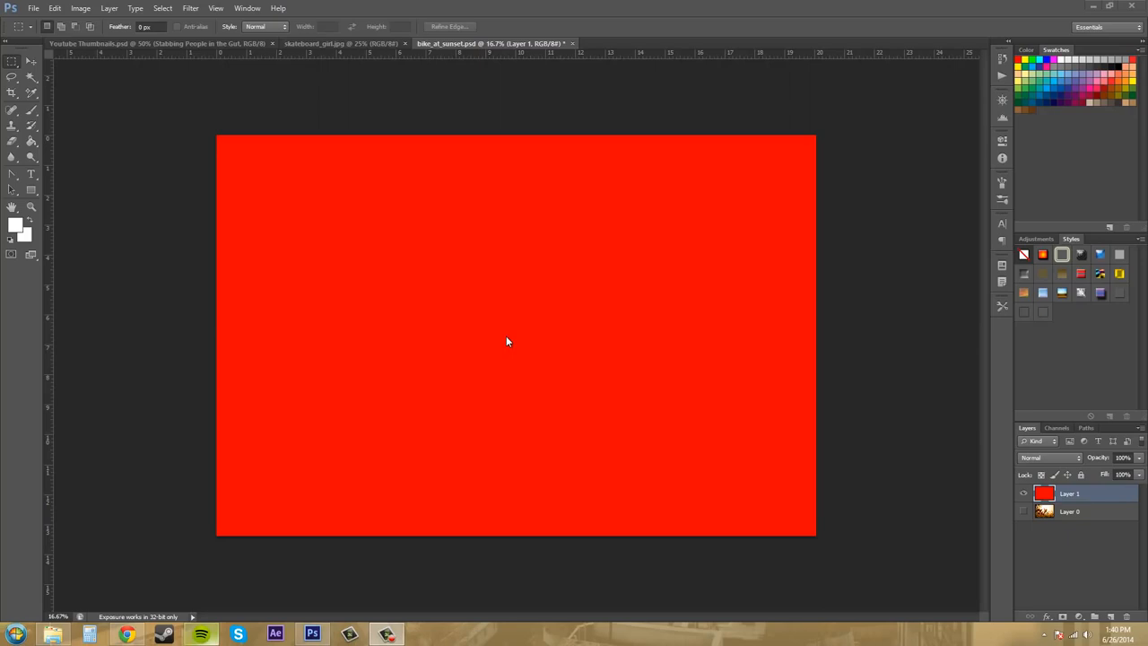
mouse_move(513, 341)
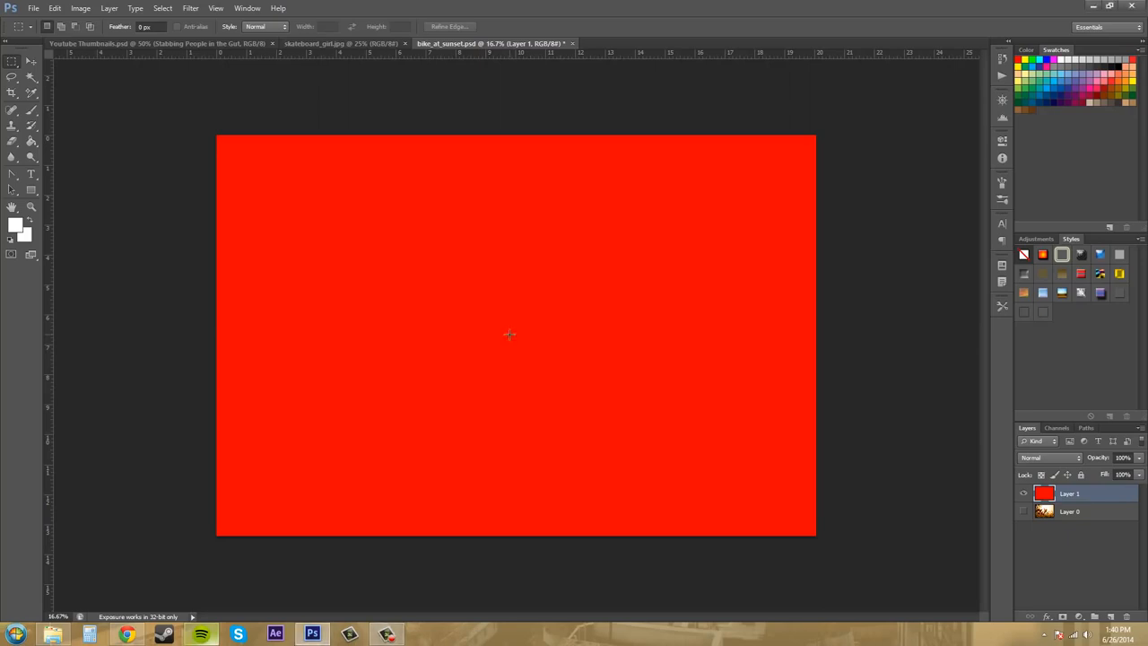
mouse_move(553, 320)
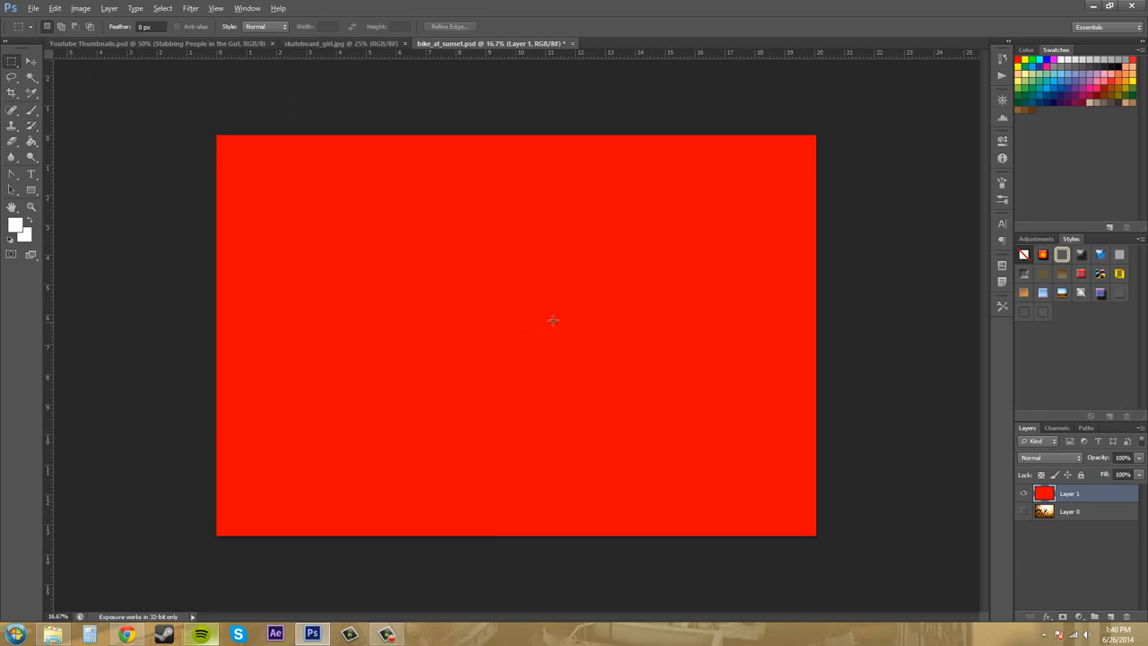
drag(475, 320, 547, 332)
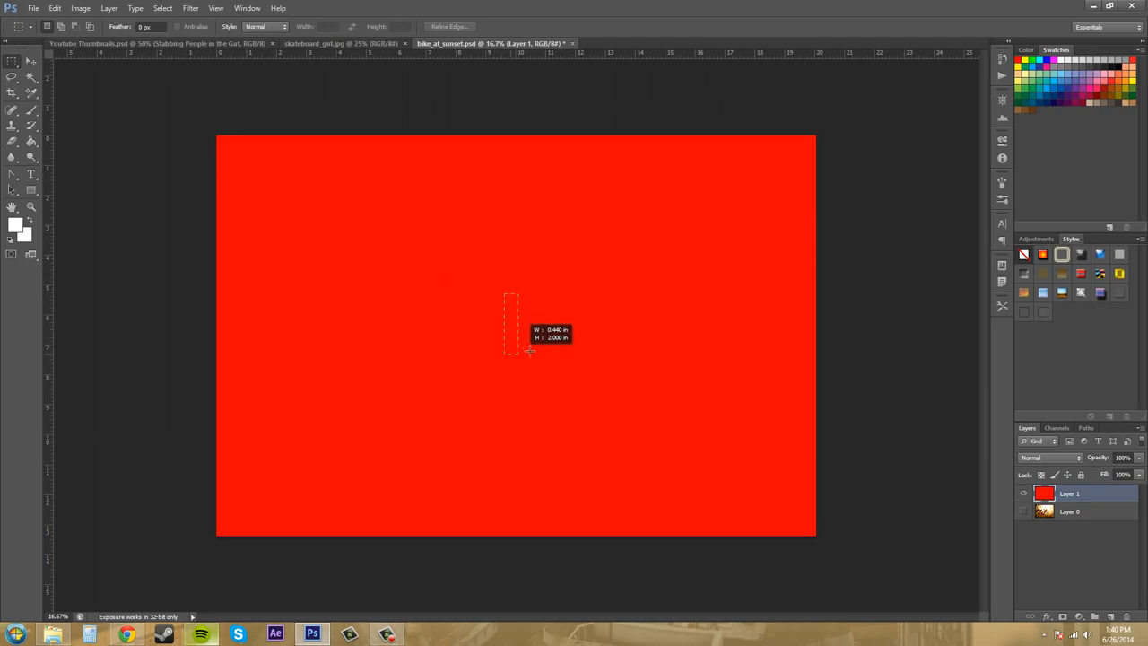
drag(512, 291, 601, 427)
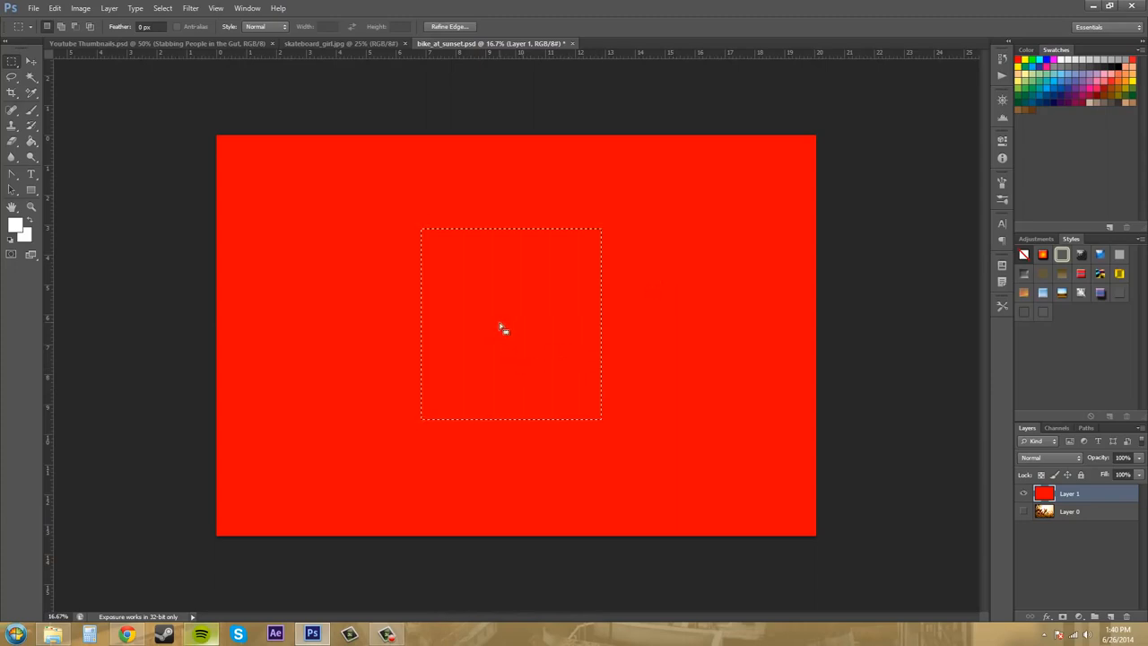
mouse_move(14, 65)
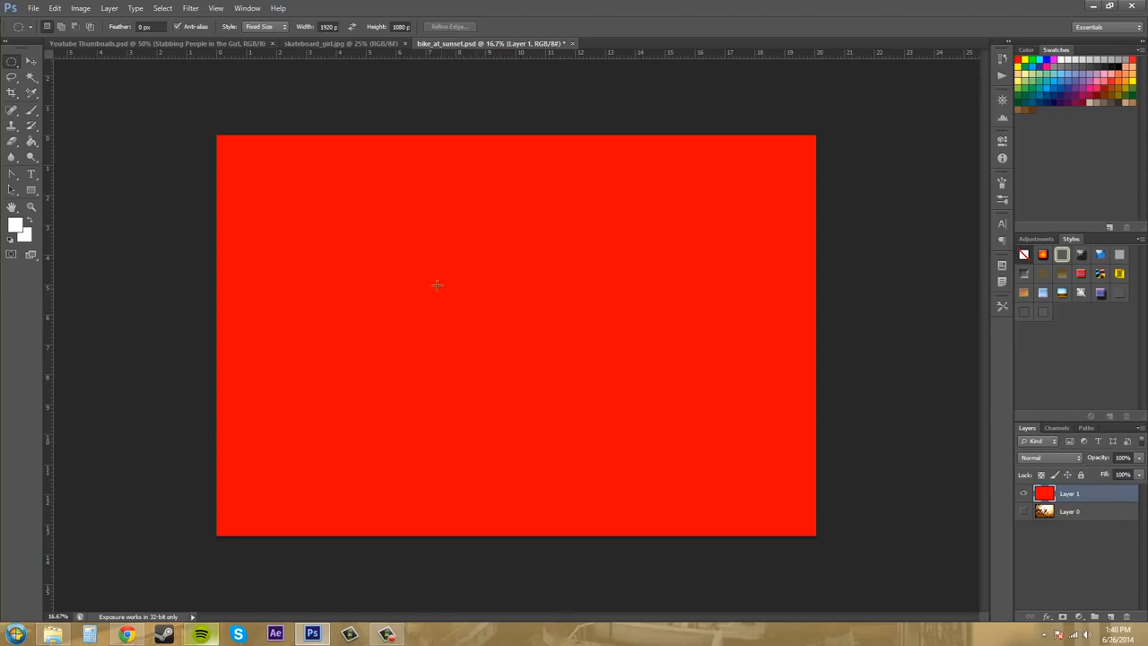
mouse_move(303, 169)
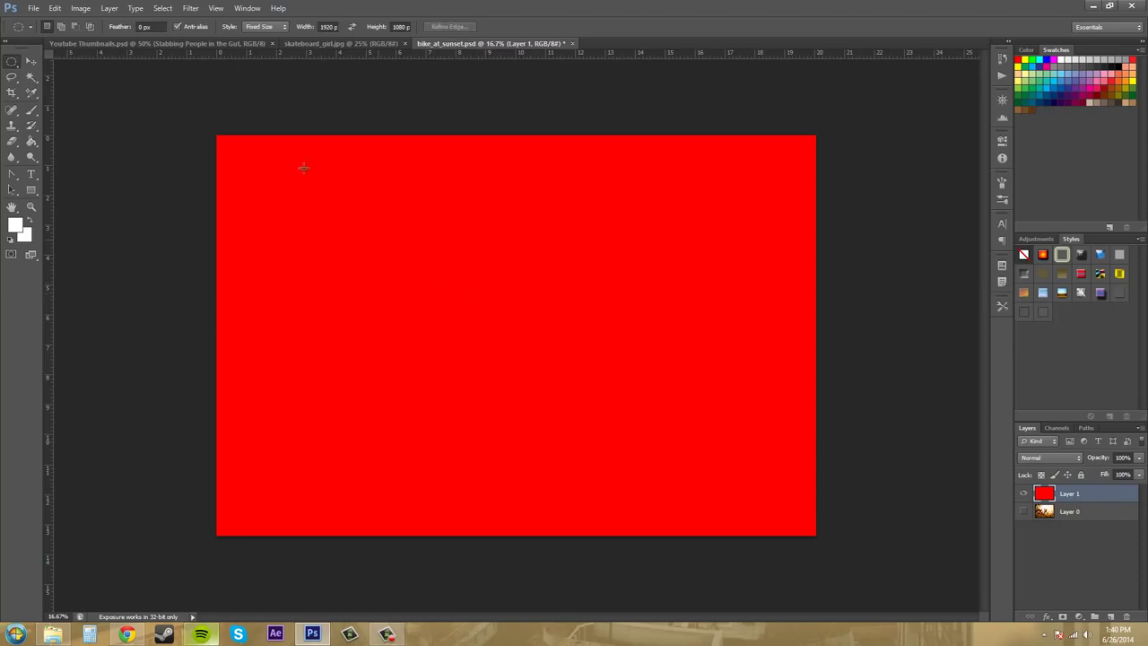
With the Elliptical Marquee on Normal style, Shift-drag a large anti-aliased circle in the middle.
click(270, 29)
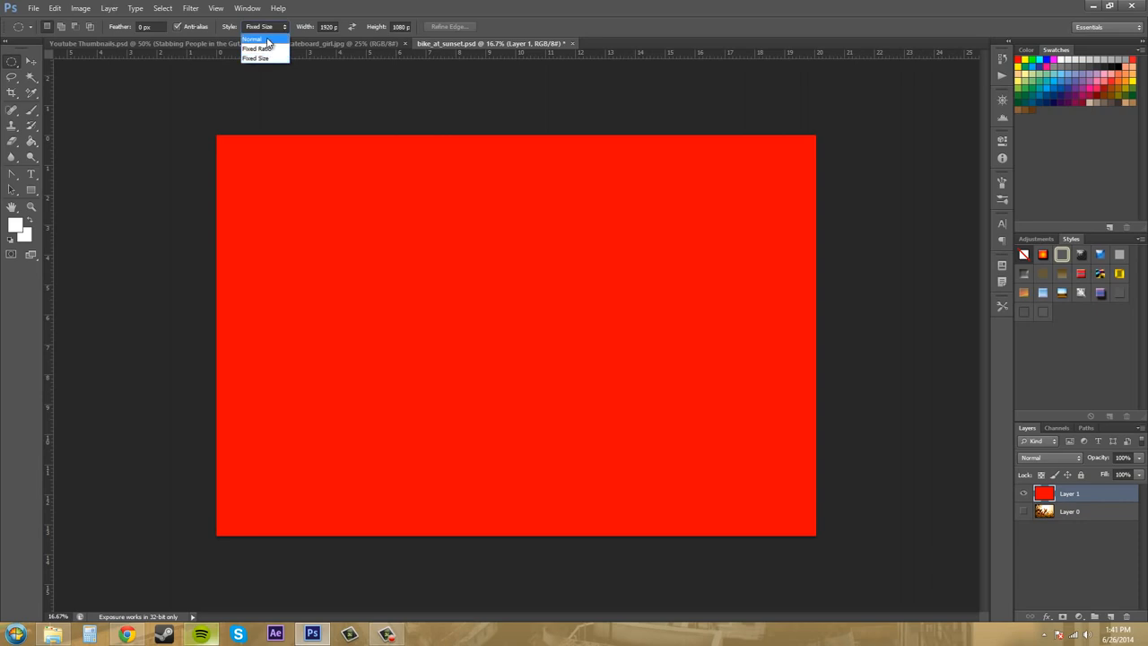
click(258, 35)
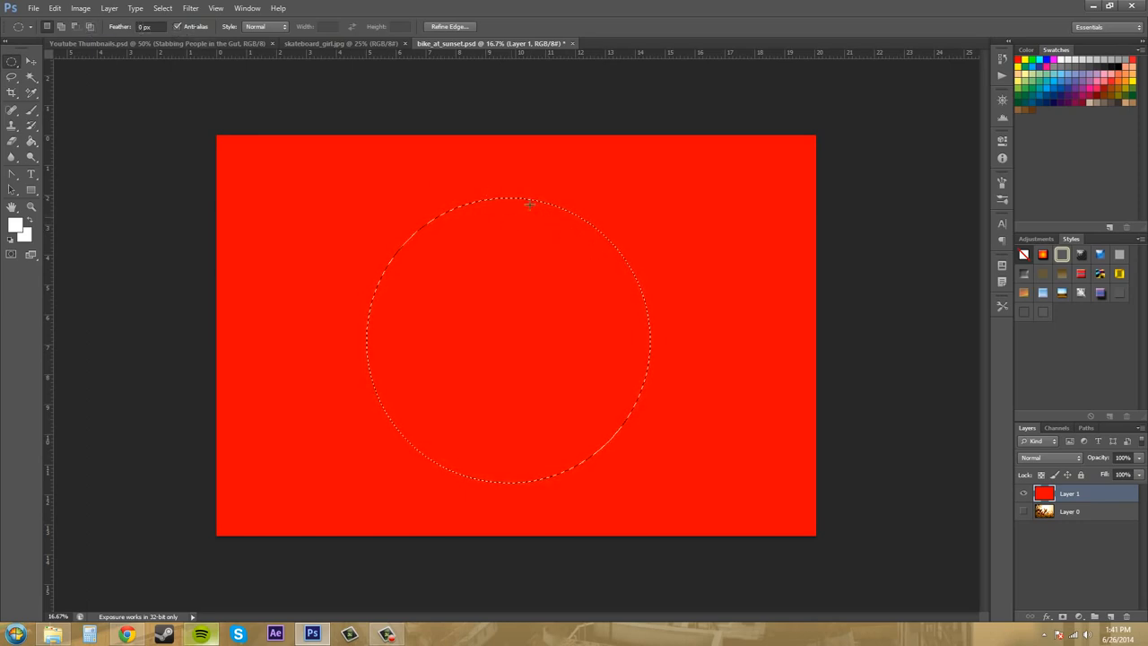
key(Delete)
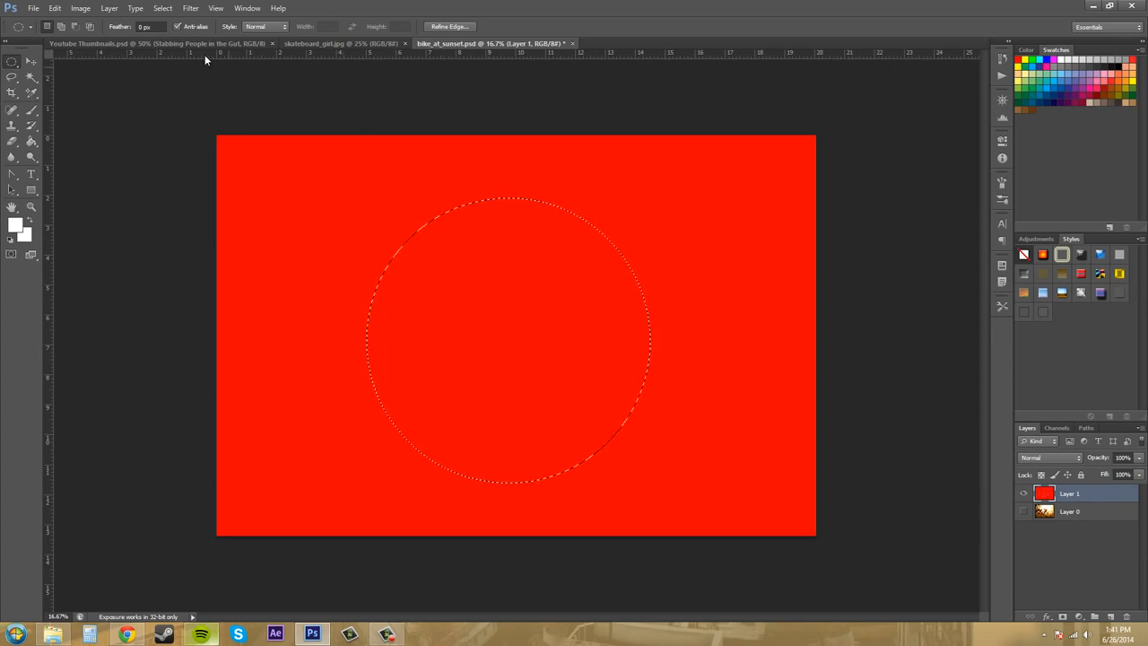
mouse_move(330, 193)
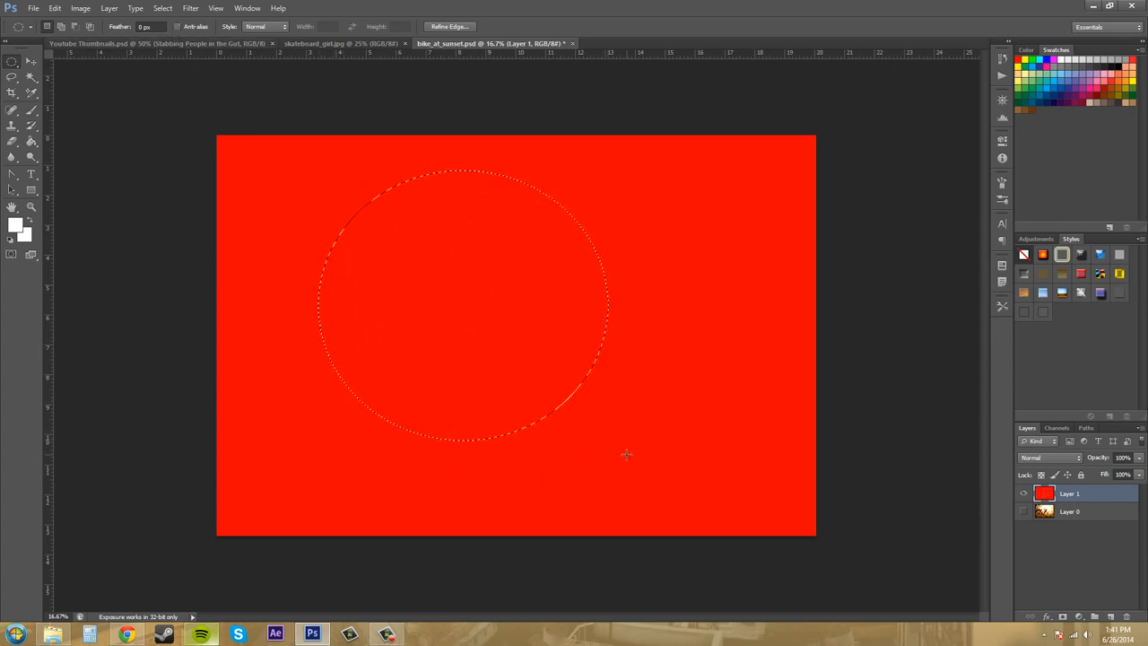
Delete the red pixels inside the circle and switch to the Move Tool after inspecting the edge.
key(Delete)
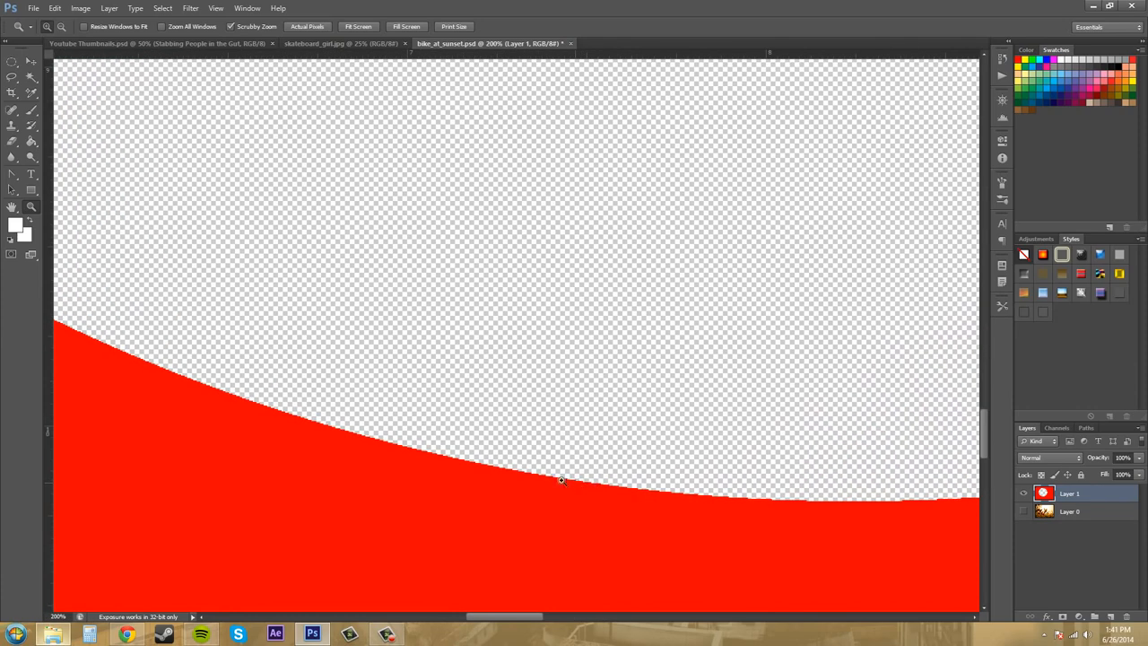
mouse_move(330, 418)
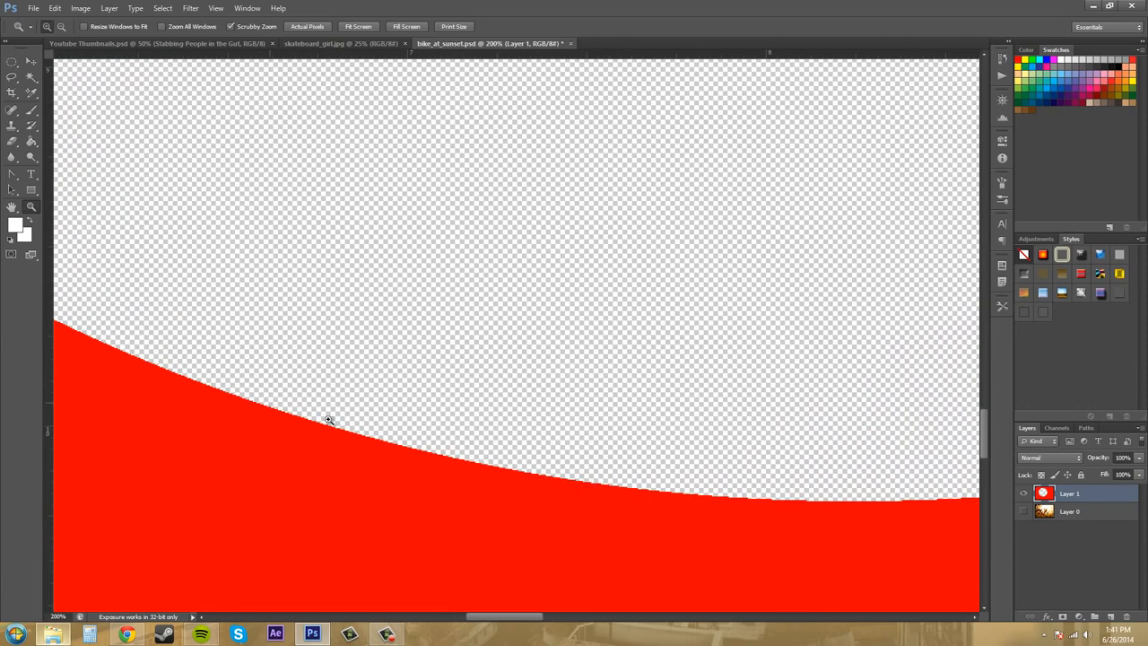
mouse_move(395, 237)
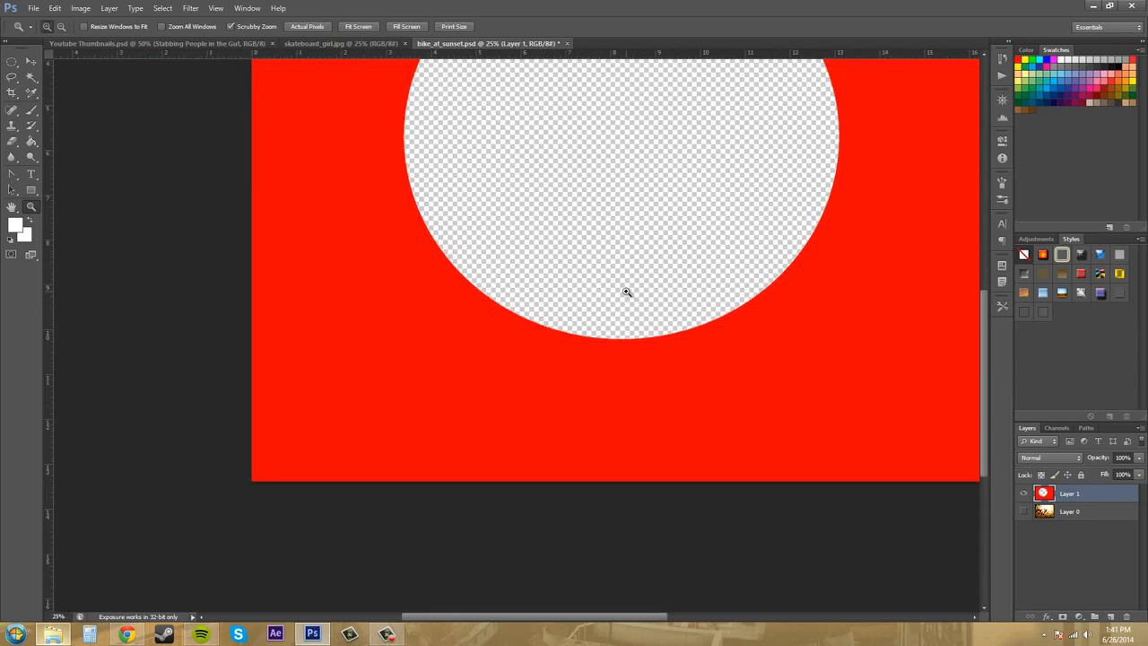
click(11, 65)
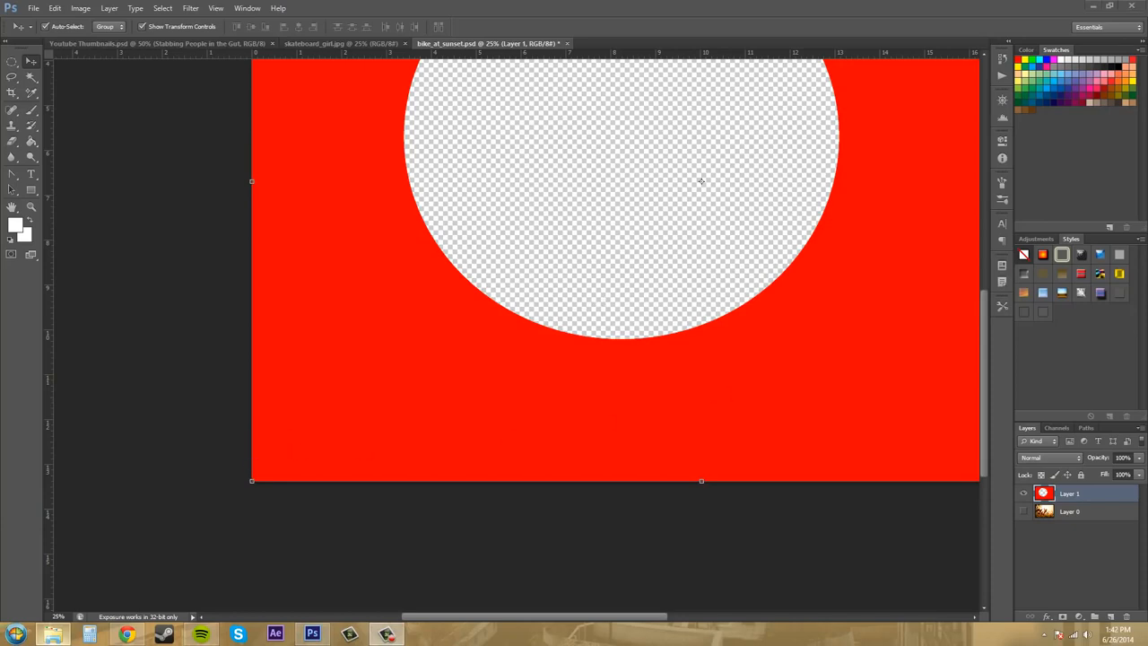
mouse_move(185, 441)
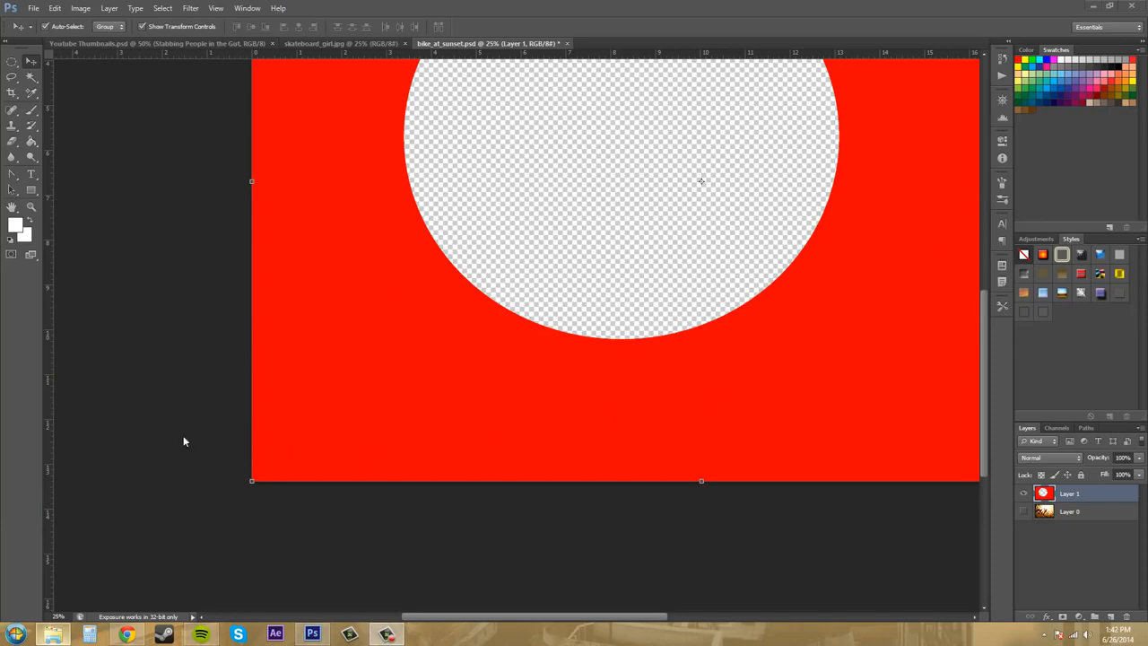
mouse_move(215, 468)
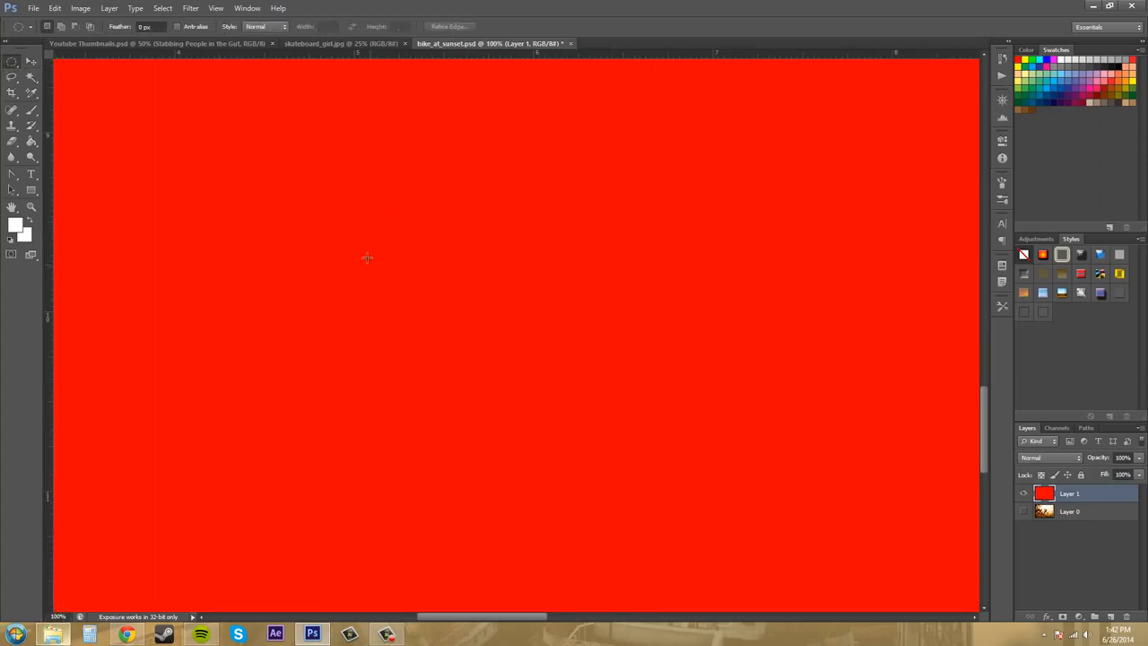
Shift/Alt-drag several perfect circular selections of different sizes across the solid red layer.
drag(366, 259, 445, 415)
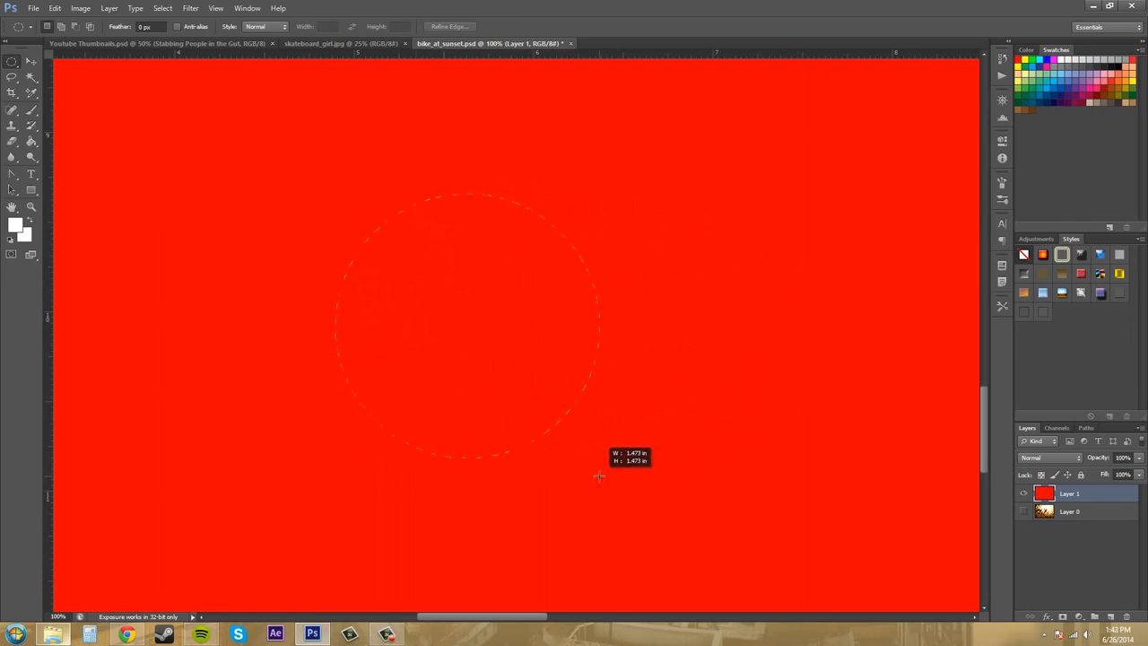
drag(599, 476, 635, 420)
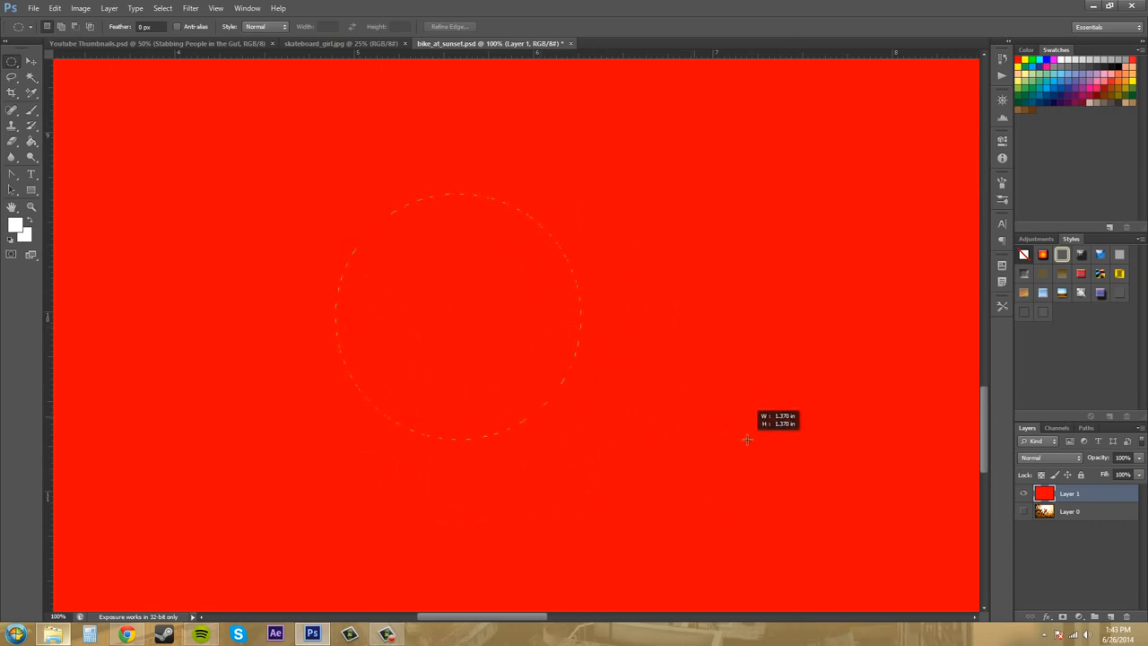
drag(637, 332, 696, 377)
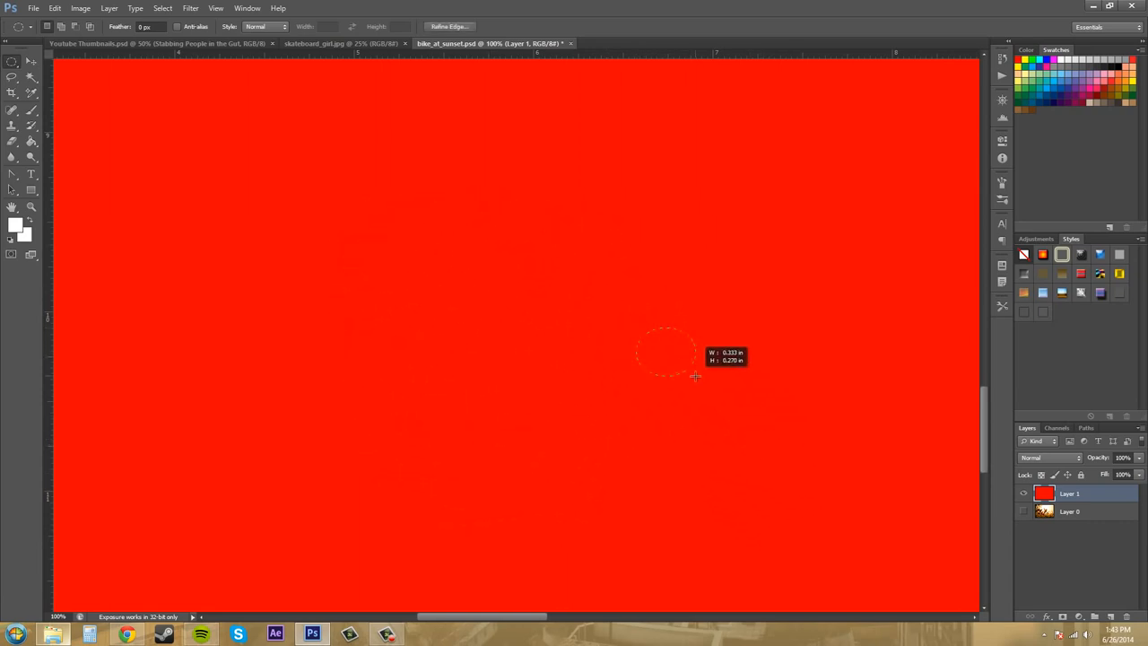
drag(696, 377, 854, 511)
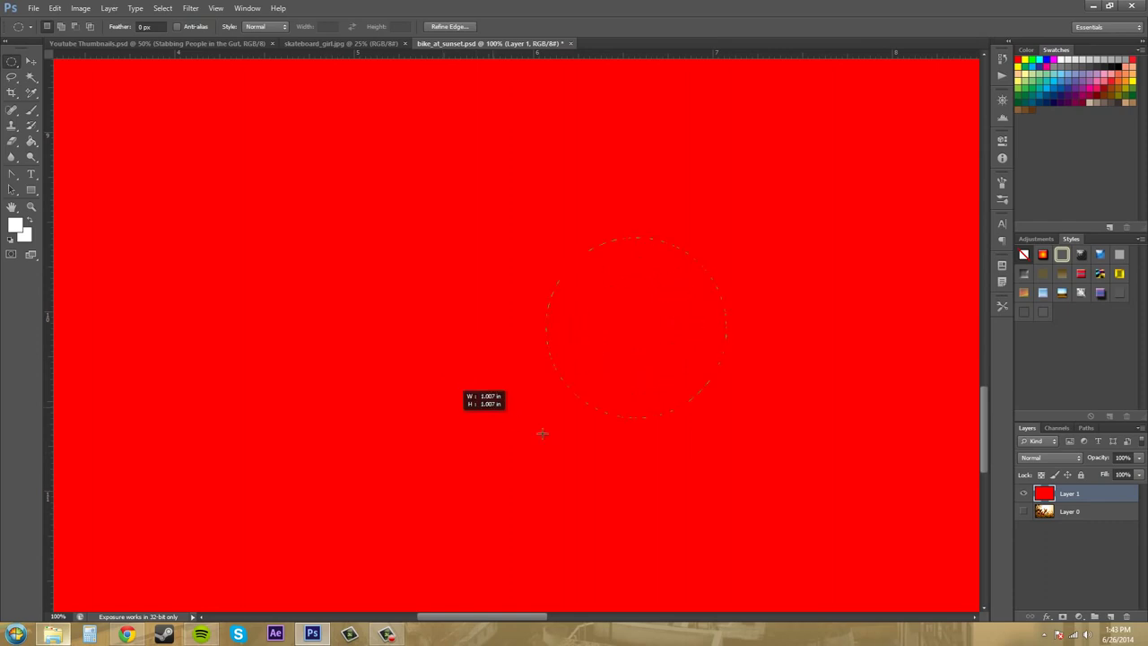
drag(542, 433, 908, 458)
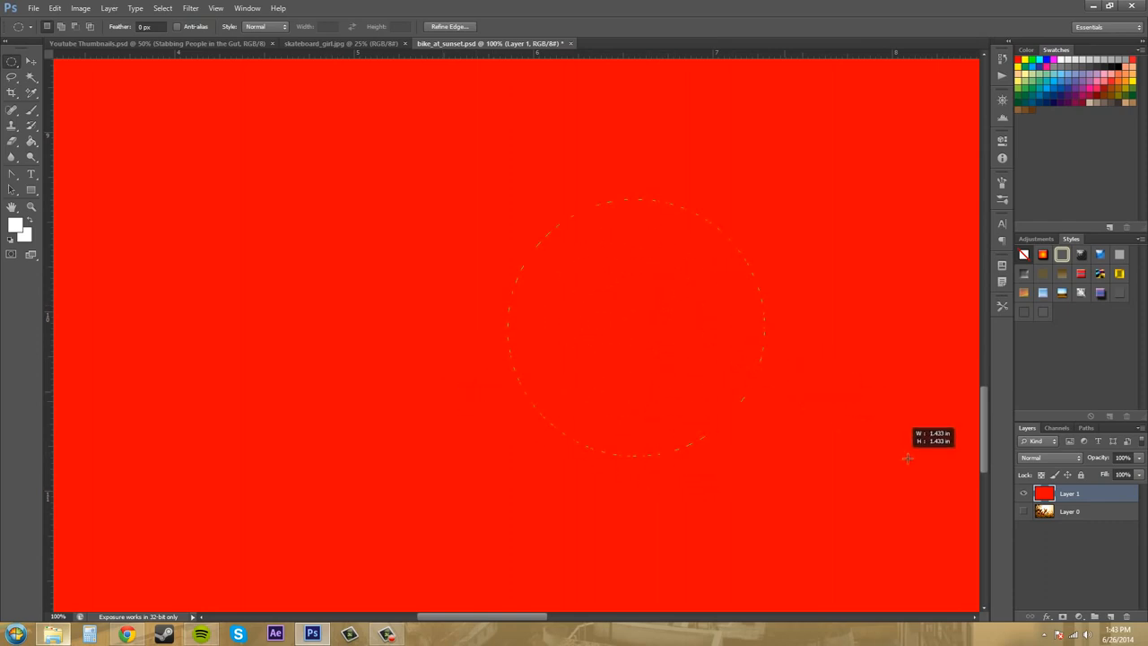